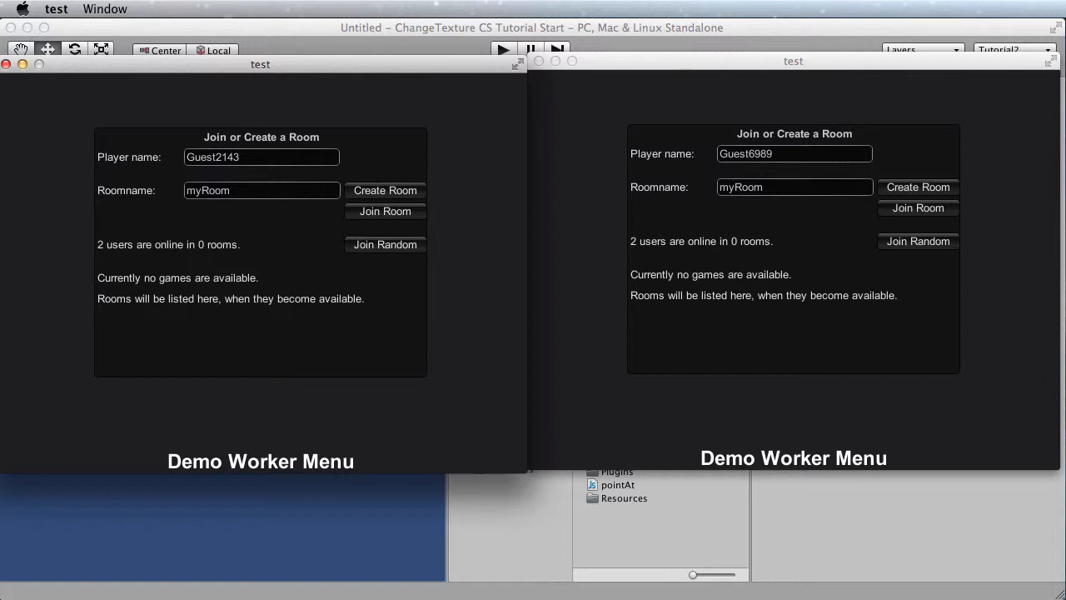
# - Create the room myRoom from the first client so the second client lists it
pyautogui.click(347, 423)
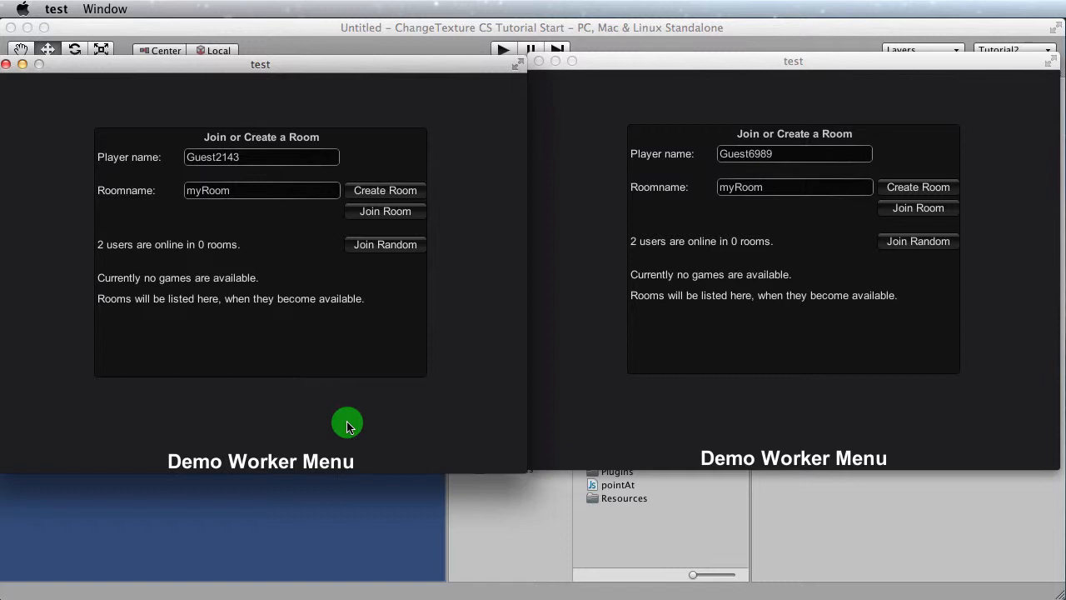
pyautogui.moveTo(626, 81)
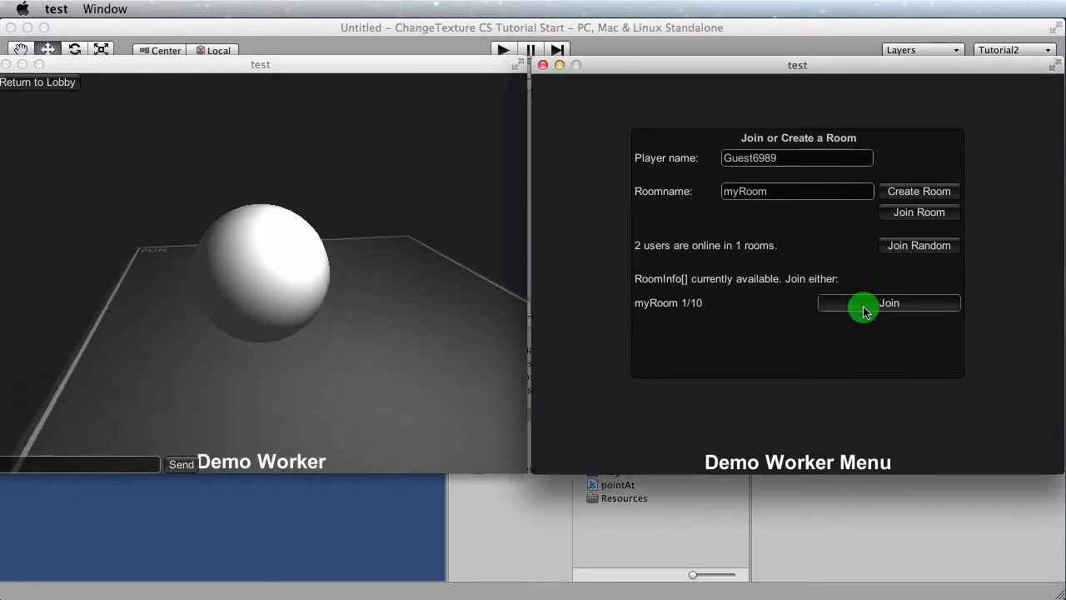
# - Join myRoom from the second client, move around, then close the second client
pyautogui.click(889, 303)
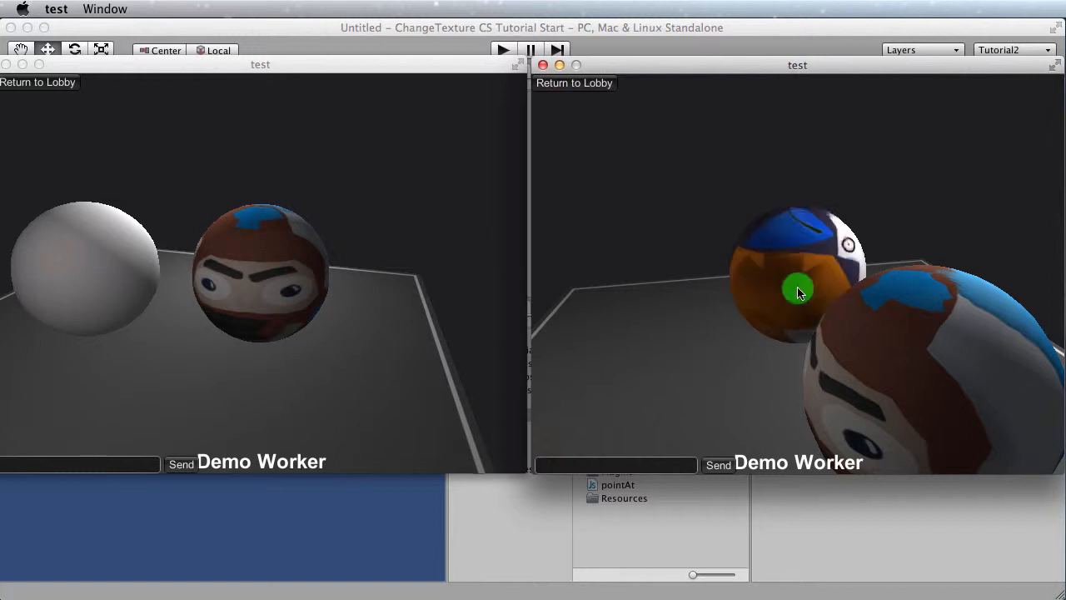
pyautogui.click(83, 318)
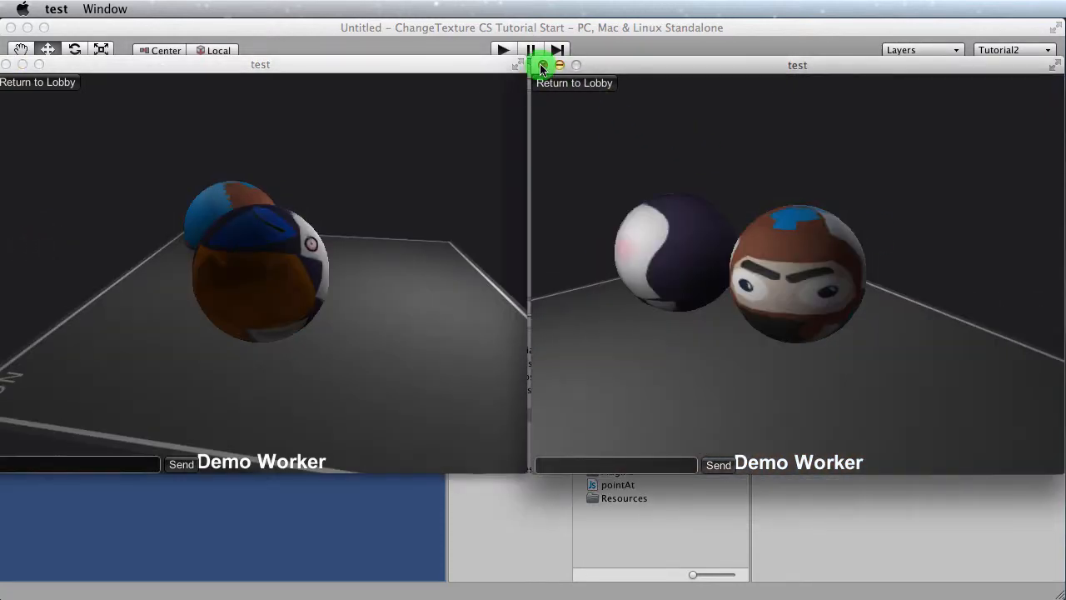
pyautogui.click(541, 67)
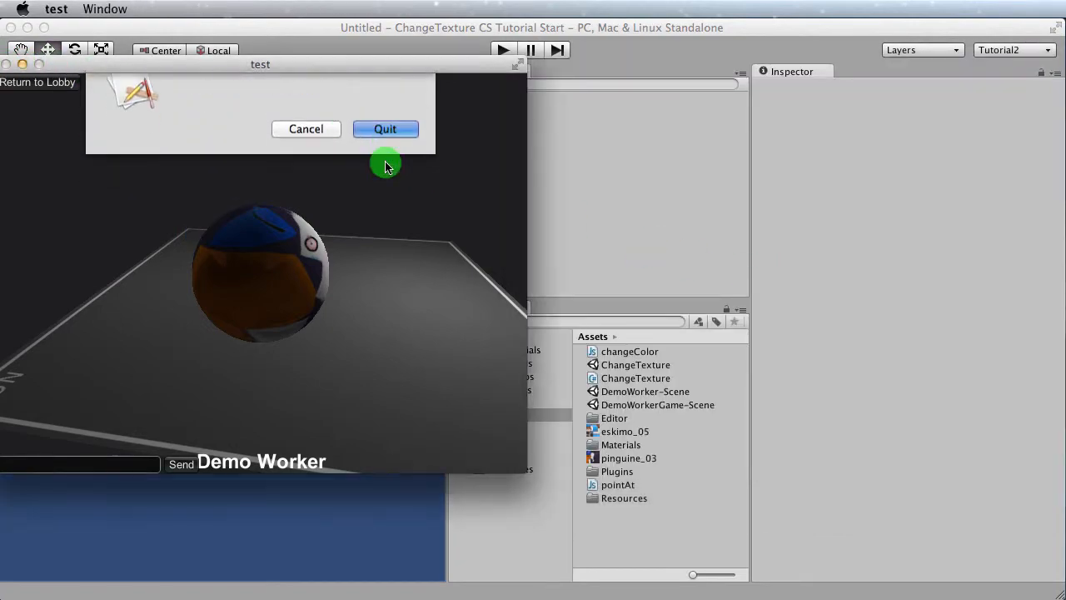
# - Quit the remaining game client, leaving only the Unity editor open
pyautogui.click(385, 128)
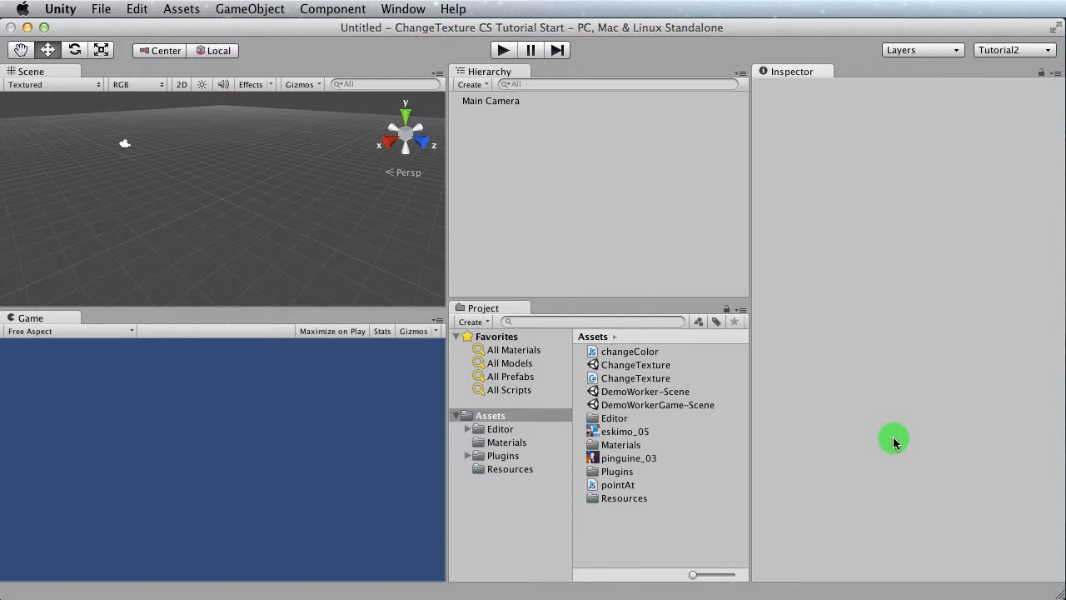
pyautogui.moveTo(942, 439)
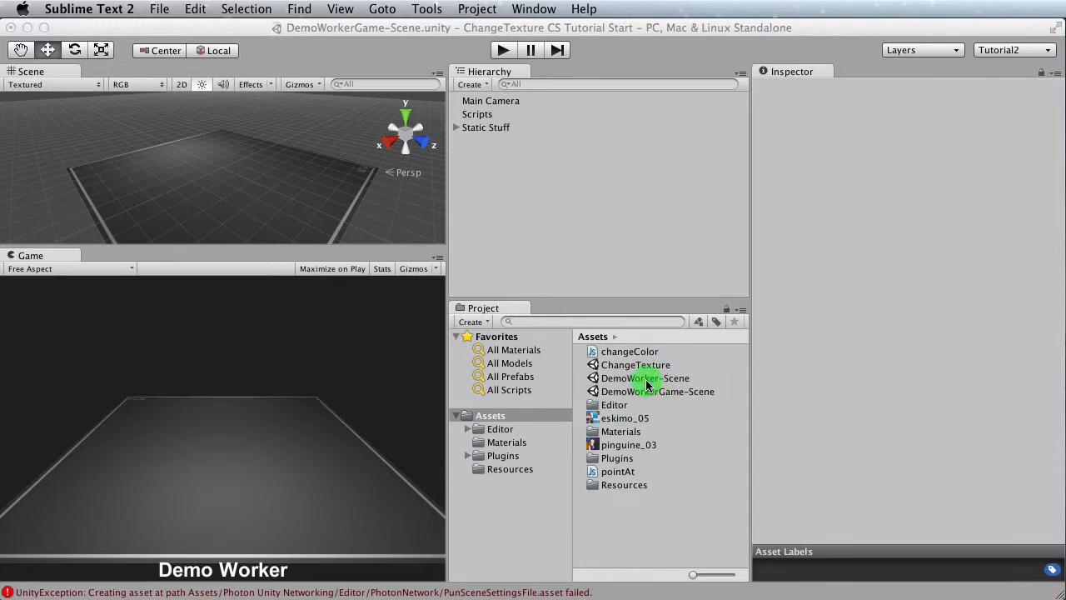
pyautogui.moveTo(649, 397)
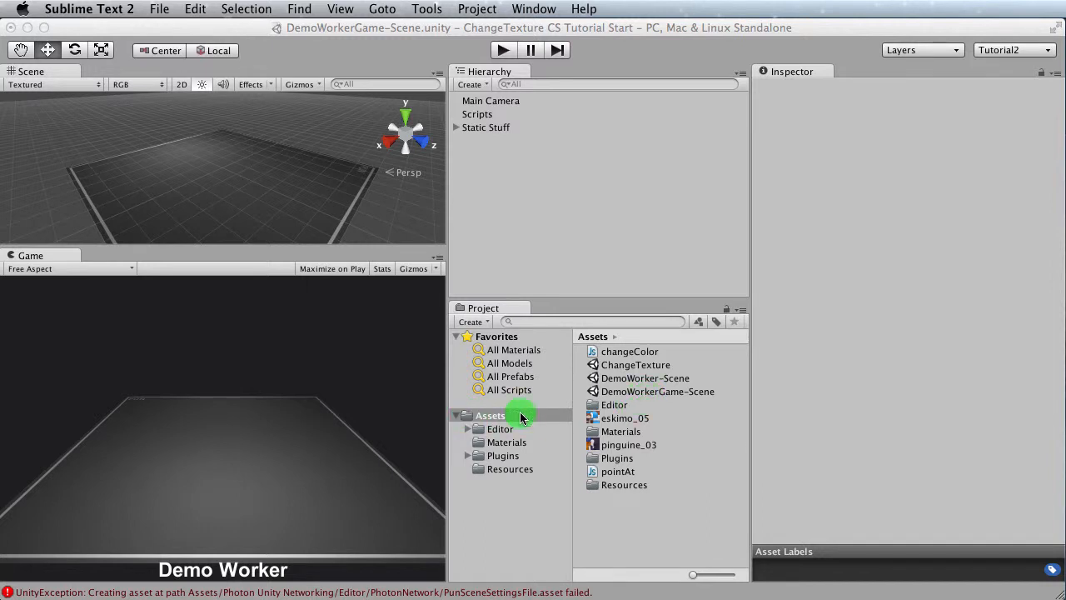
pyautogui.moveTo(665, 473)
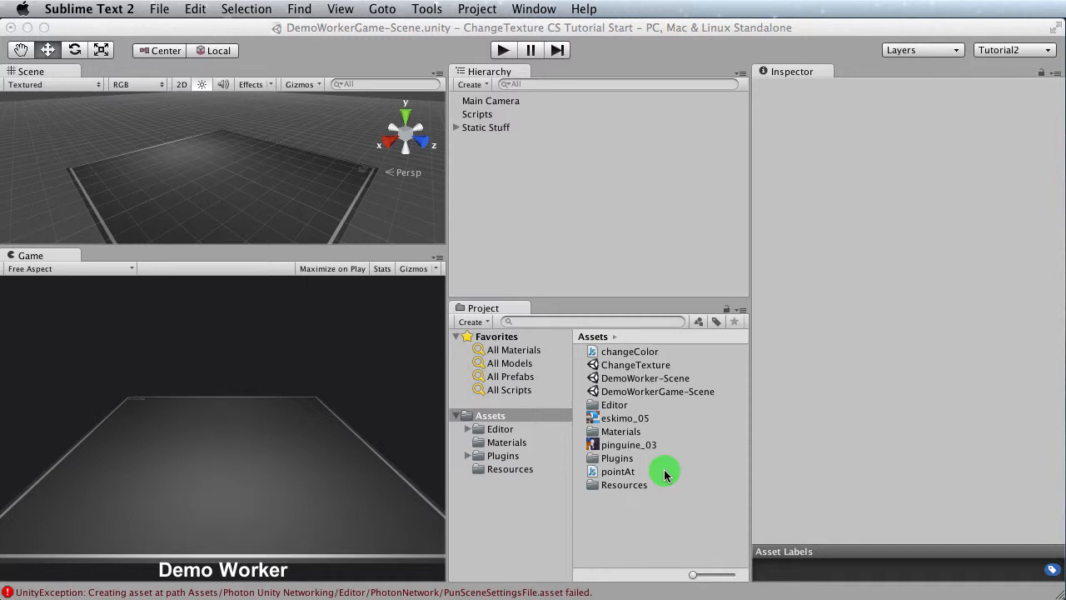
pyautogui.click(656, 390)
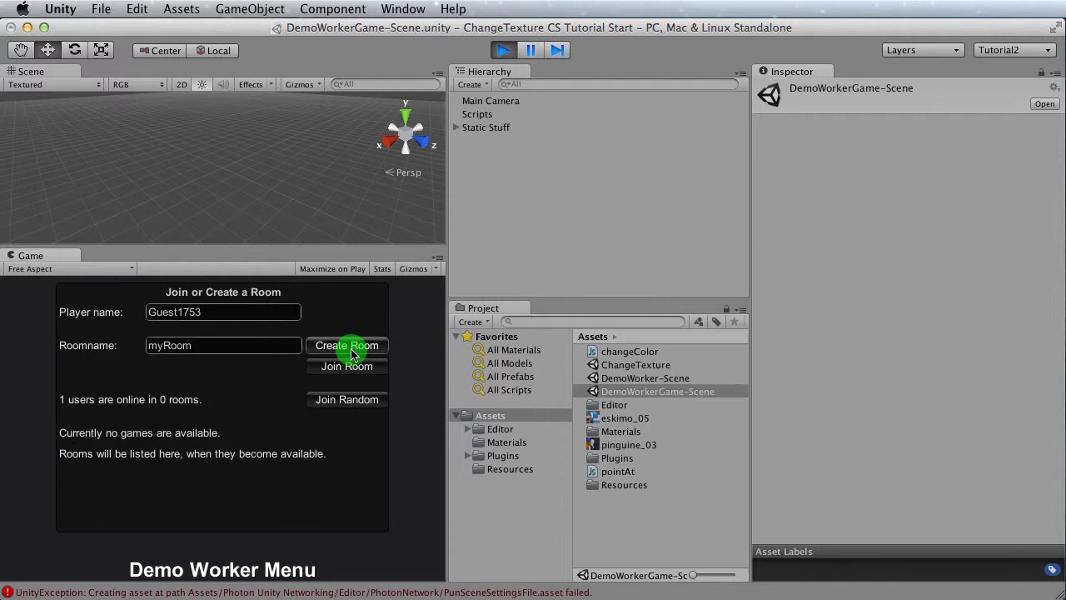
pyautogui.click(347, 344)
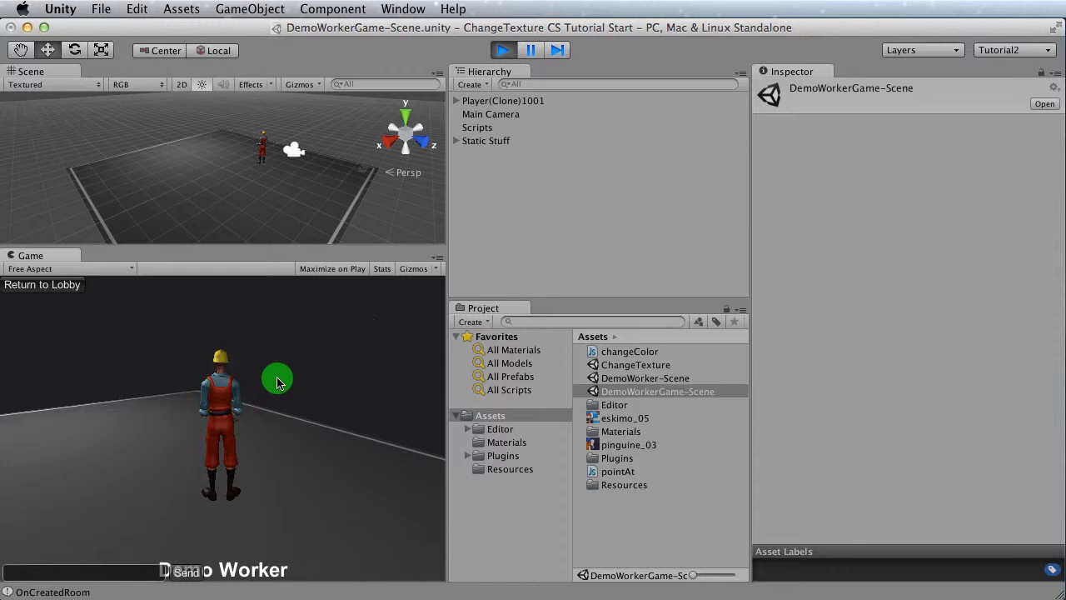
pyautogui.moveTo(425, 202)
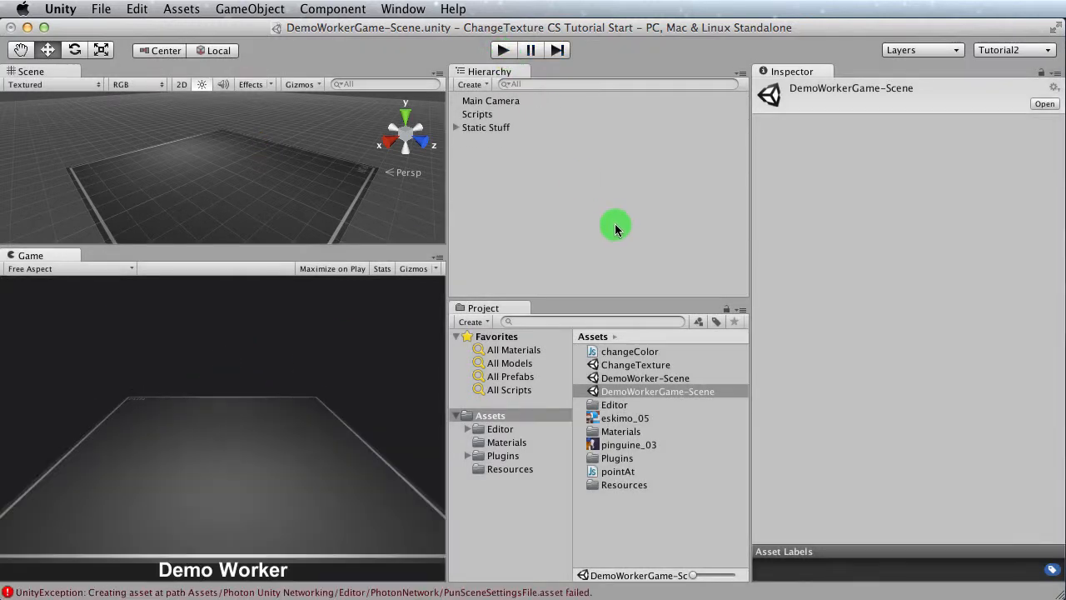
pyautogui.moveTo(796, 303)
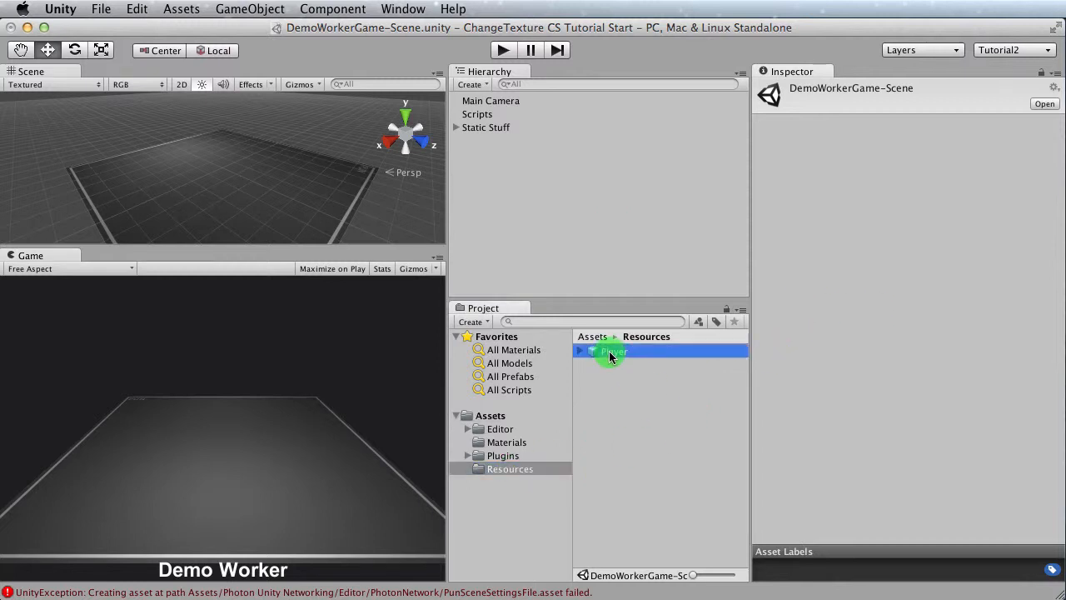
# - Inspect the Player prefab in Resources and expand its Photon View component details
pyautogui.click(613, 349)
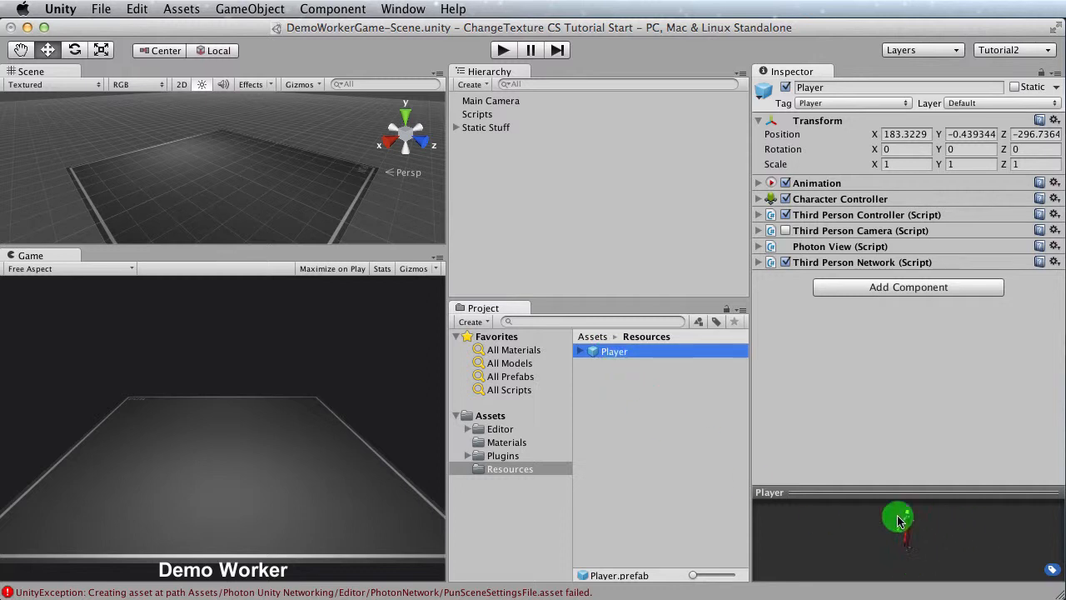
pyautogui.moveTo(851, 181)
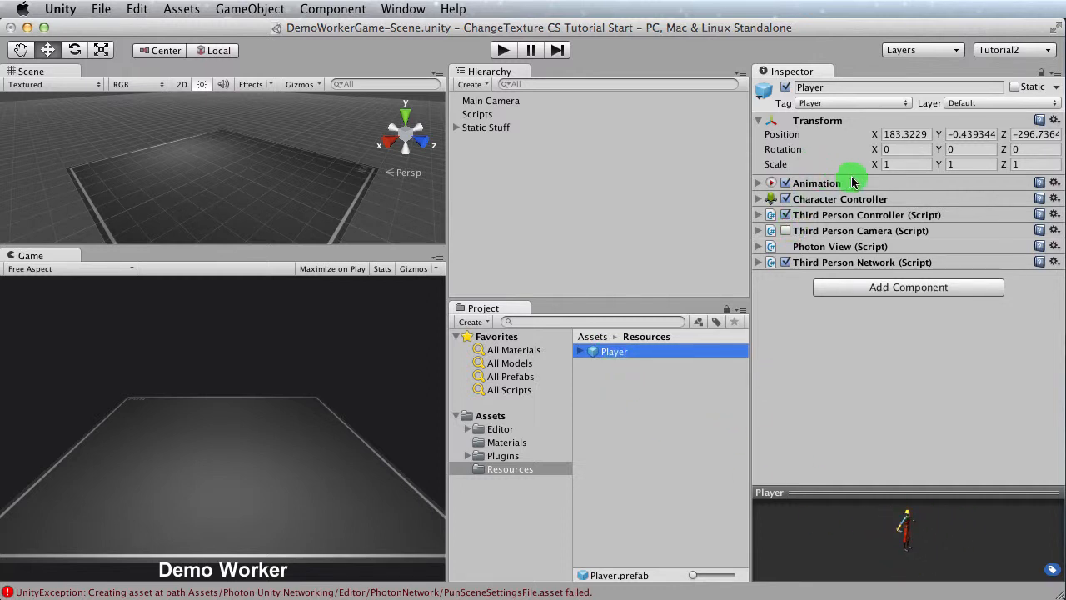
pyautogui.moveTo(882, 193)
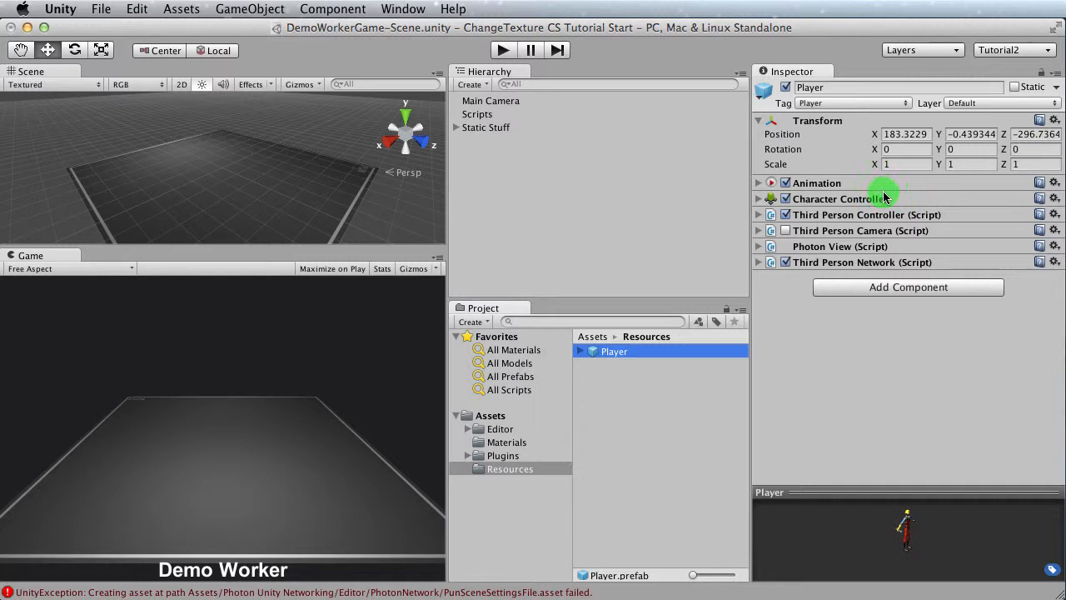
pyautogui.moveTo(640, 383)
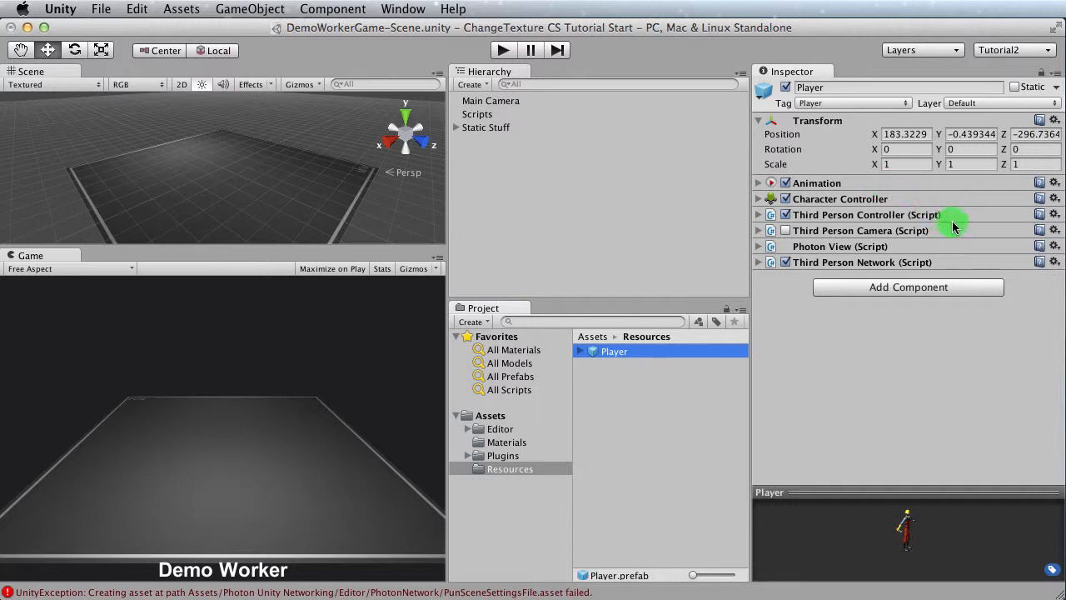
pyautogui.moveTo(853, 183)
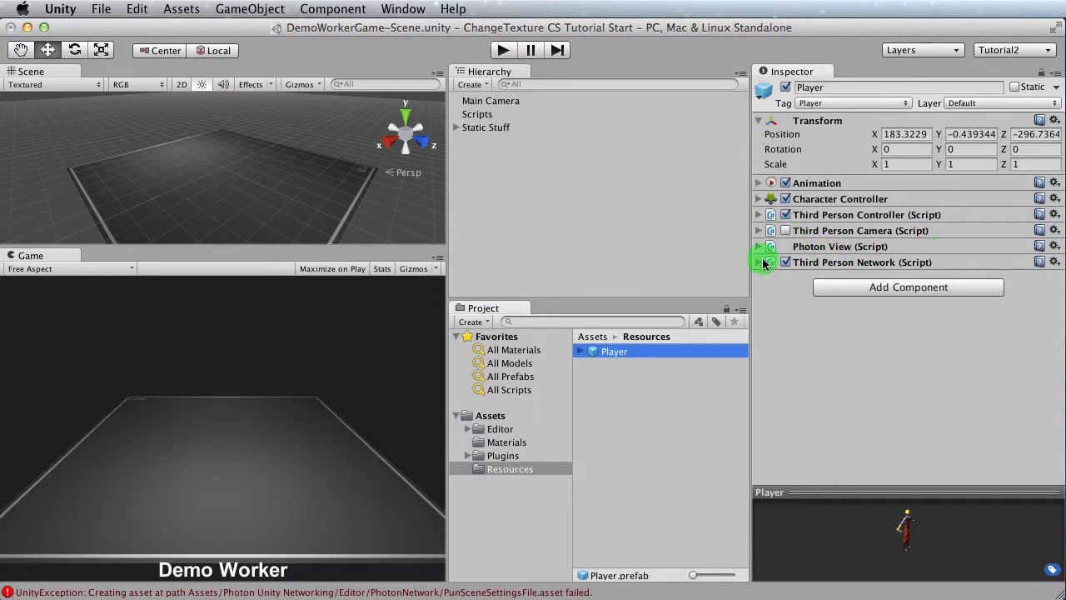
pyautogui.click(758, 246)
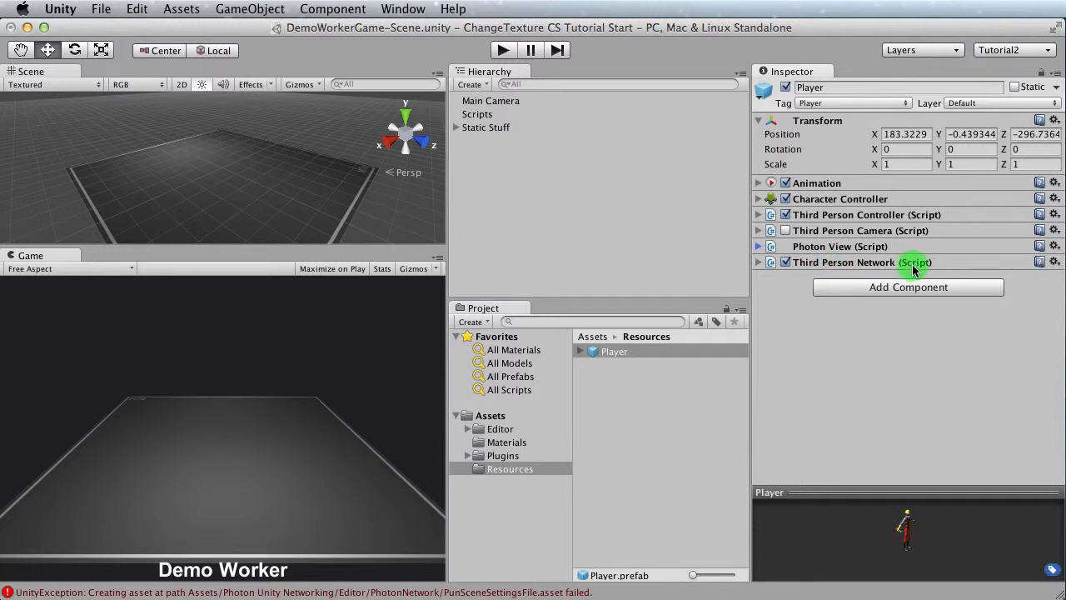
pyautogui.click(757, 246)
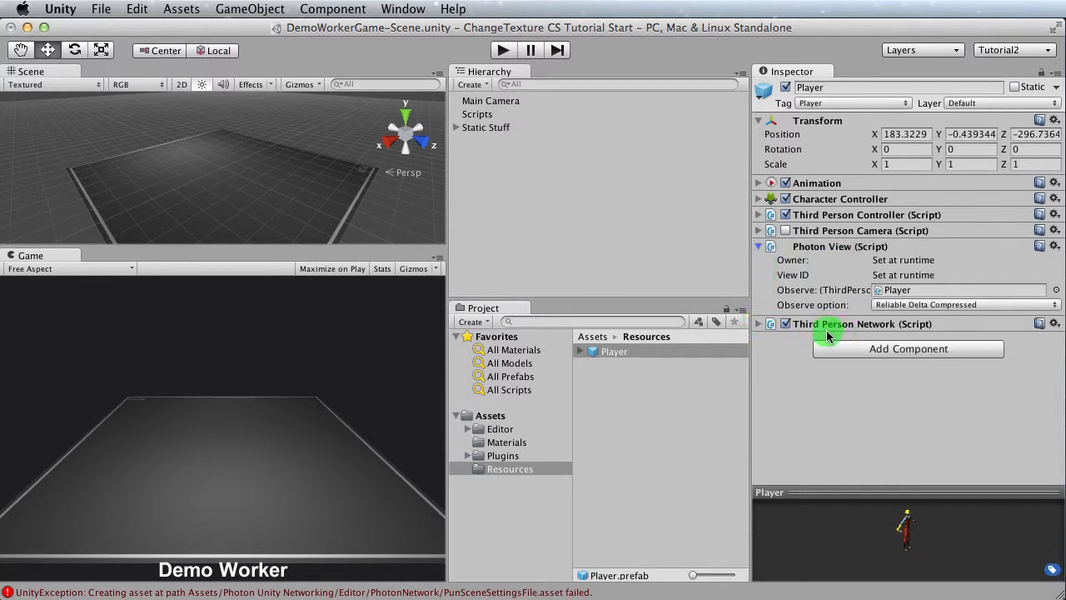
pyautogui.moveTo(974, 329)
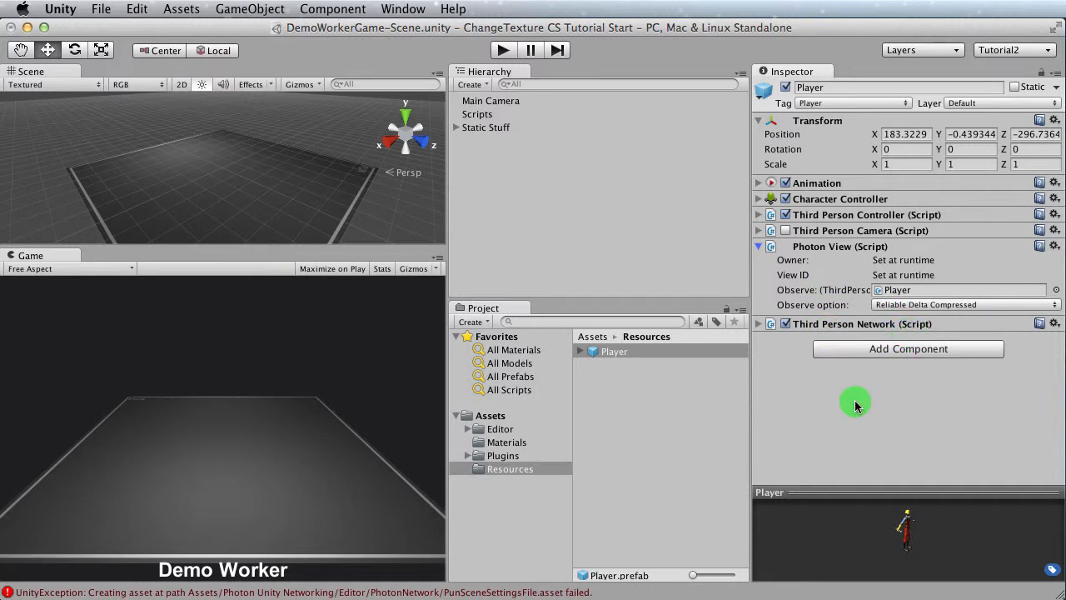
pyautogui.moveTo(793, 373)
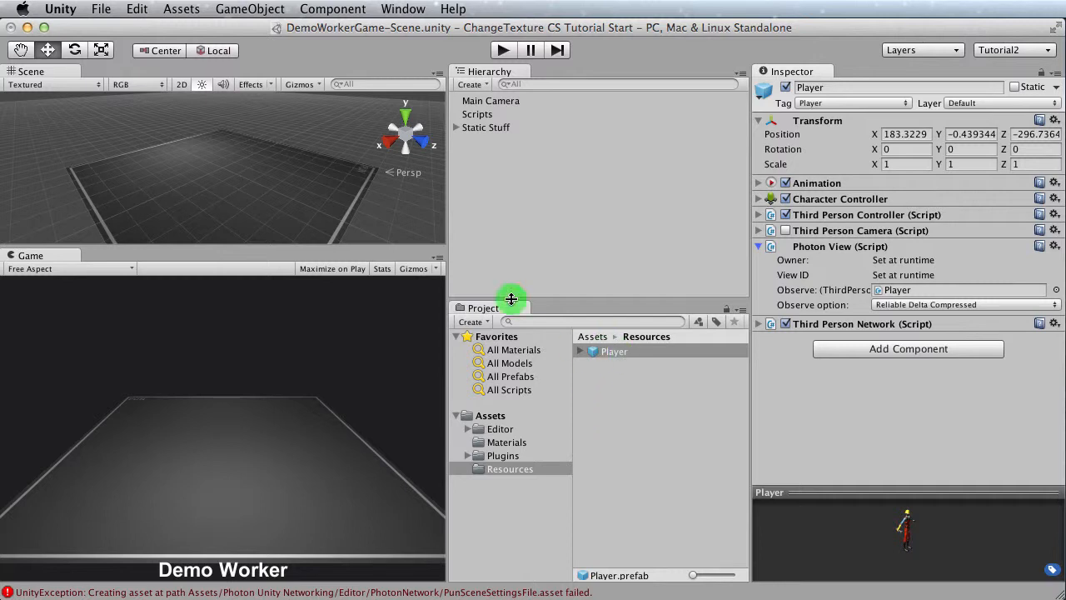
# - Add a Sphere to the scene and drag it into Resources as a Sphere prefab
pyautogui.click(250, 10)
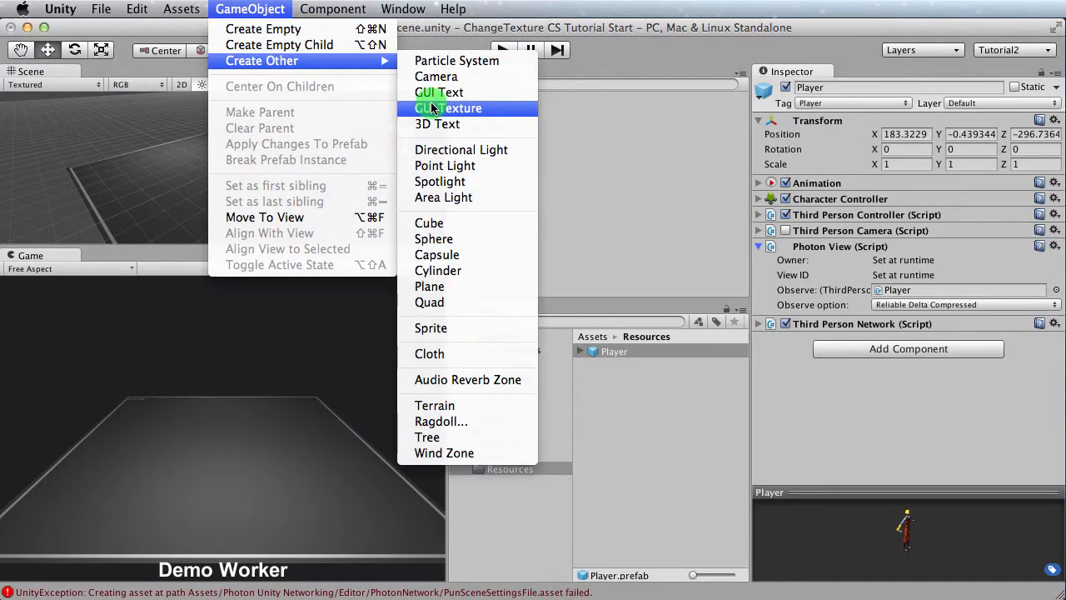
pyautogui.click(433, 239)
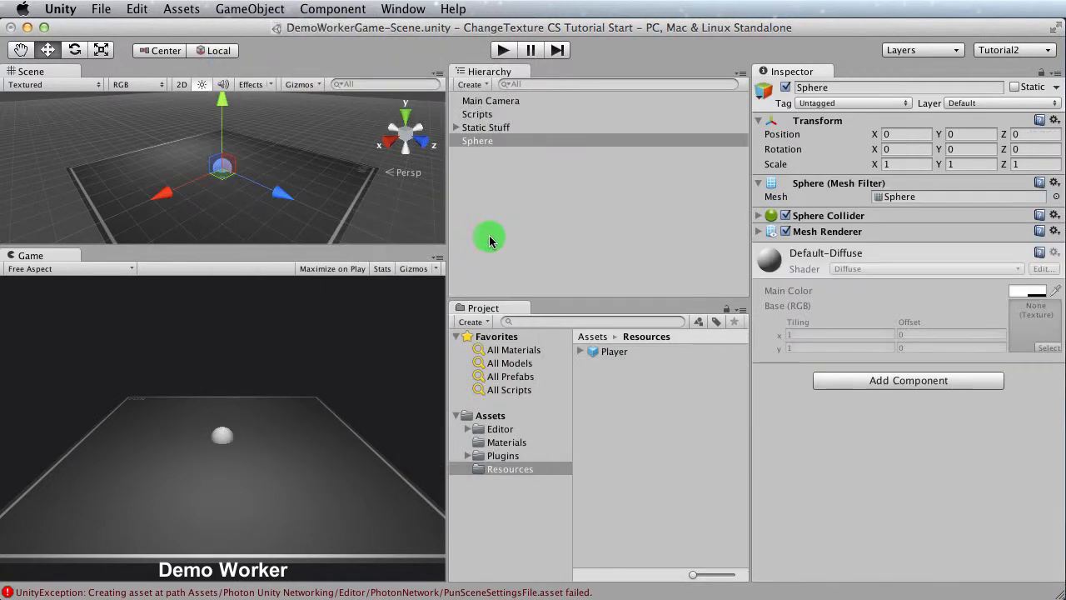
pyautogui.moveTo(233, 114)
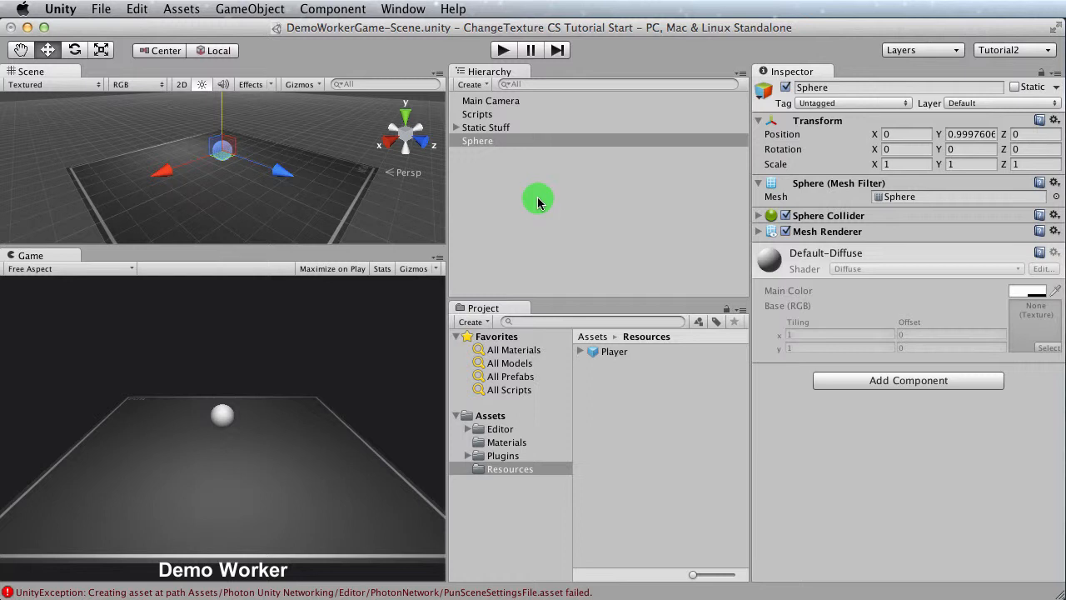
pyautogui.click(476, 140)
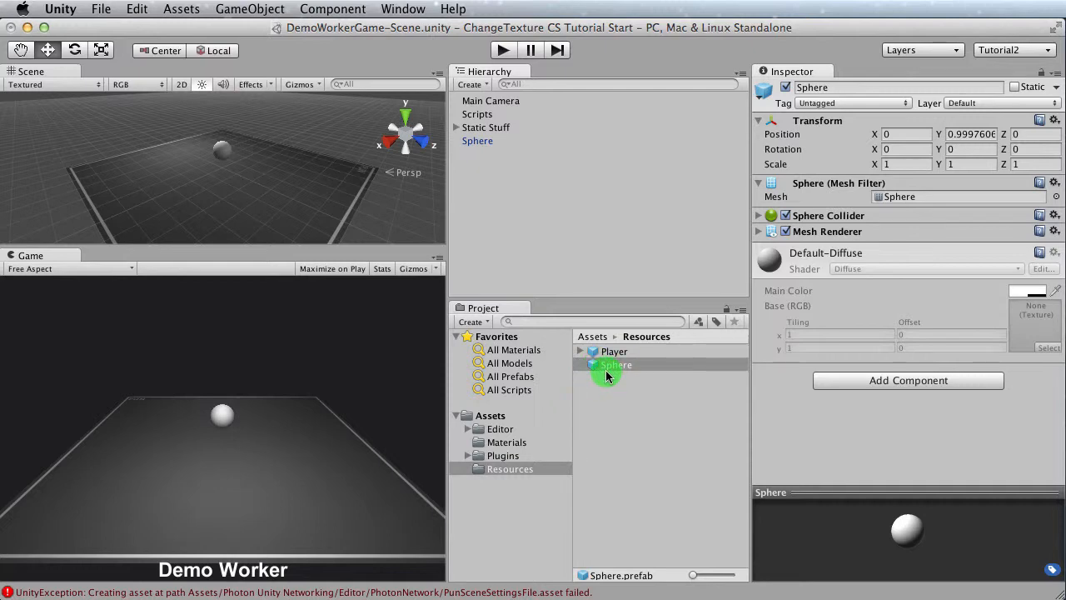
pyautogui.moveTo(666, 418)
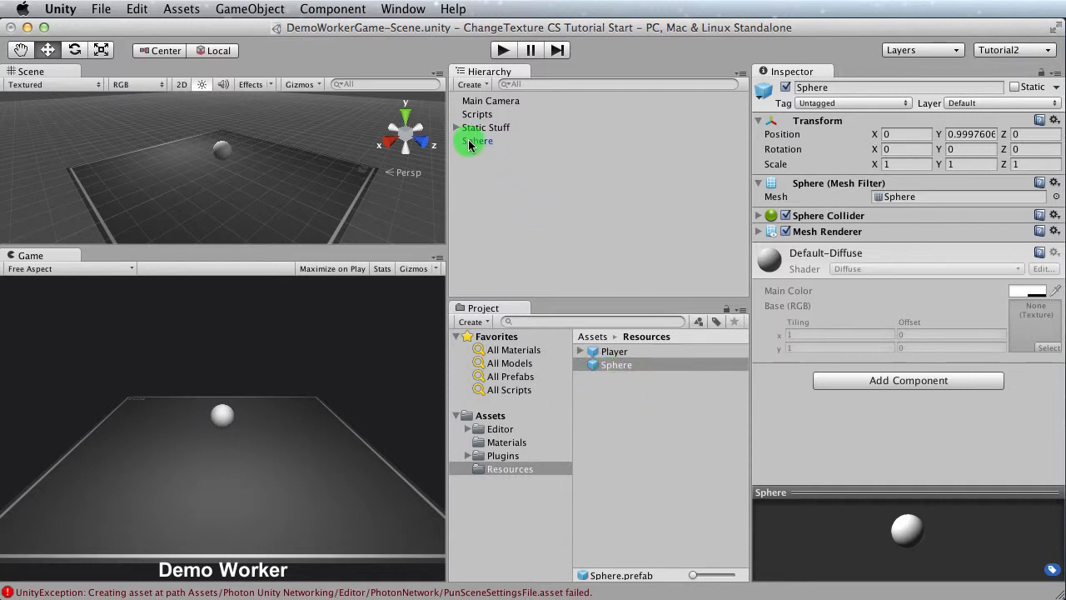
# - Delete the Sphere instance from the scene and compare the Player and Sphere prefab components
pyautogui.click(477, 140)
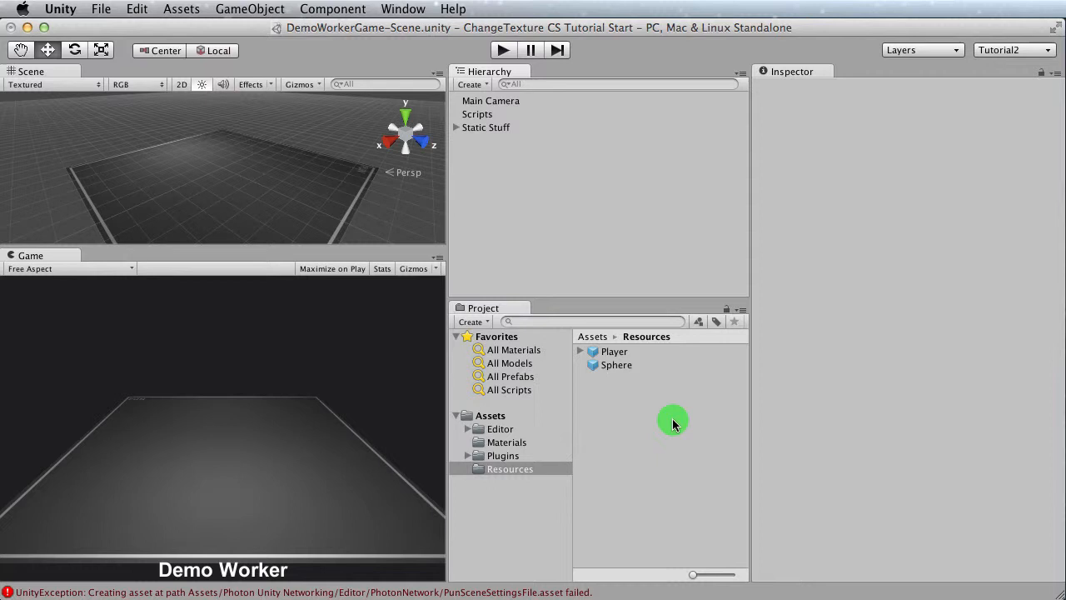
pyautogui.click(613, 350)
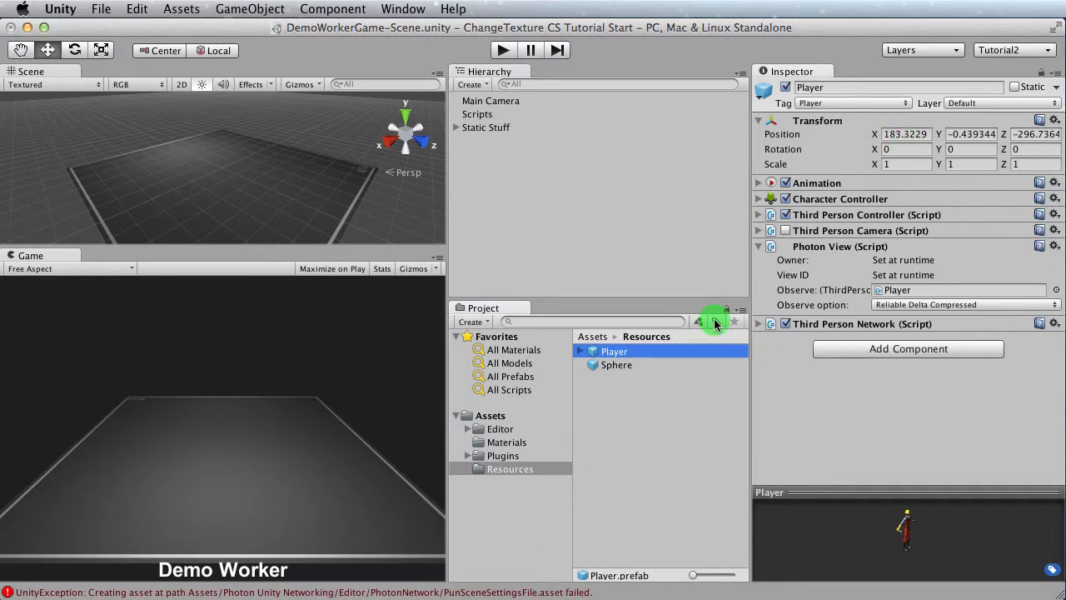
pyautogui.click(616, 364)
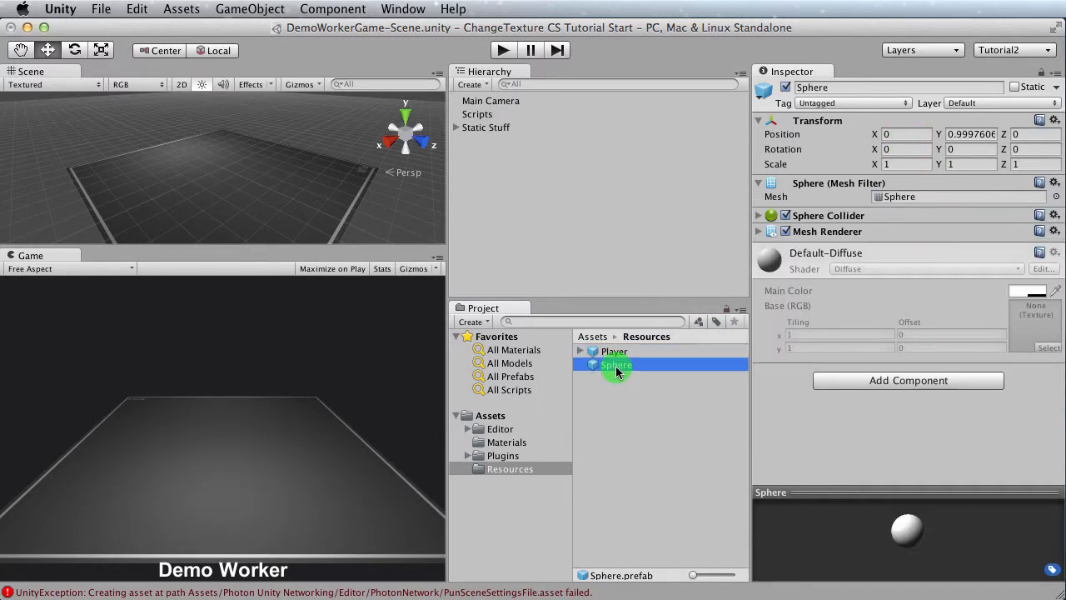
pyautogui.moveTo(643, 373)
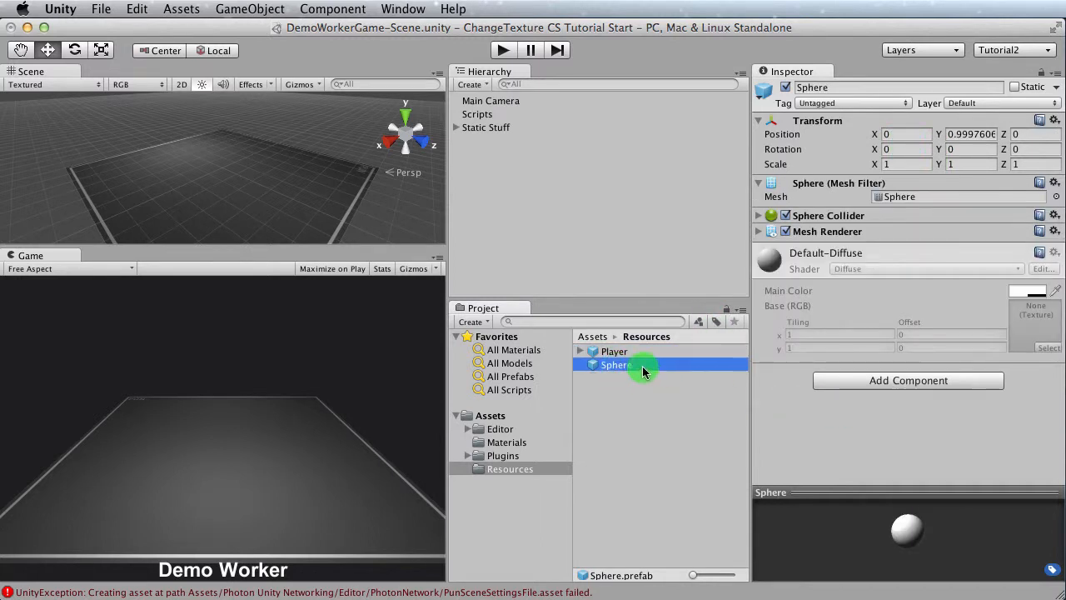
pyautogui.click(613, 350)
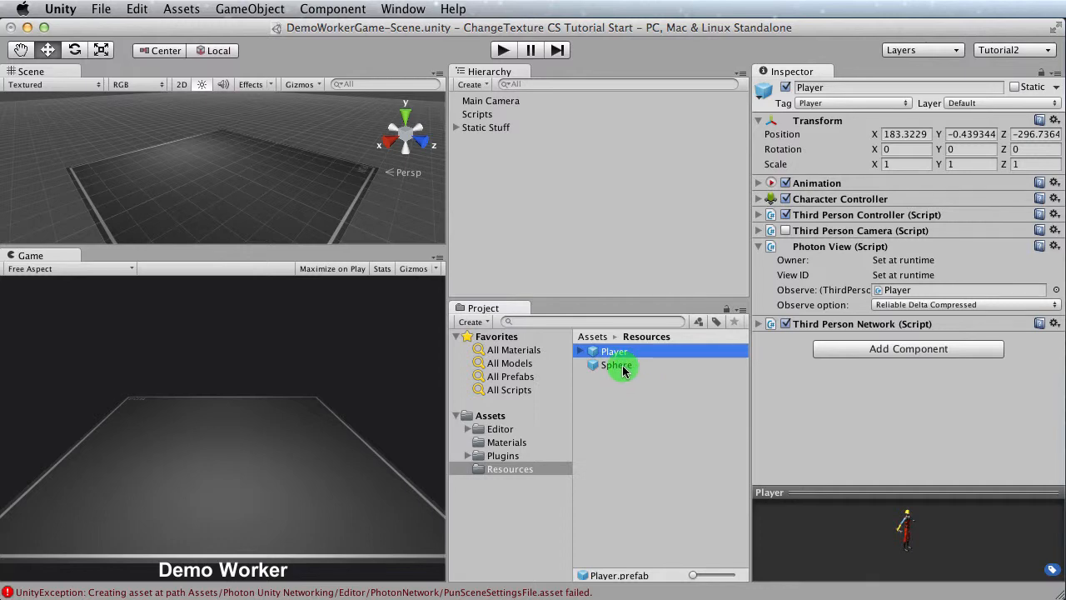
# - Add Character Controller and Third Person Controller components to the Sphere prefab
pyautogui.click(616, 365)
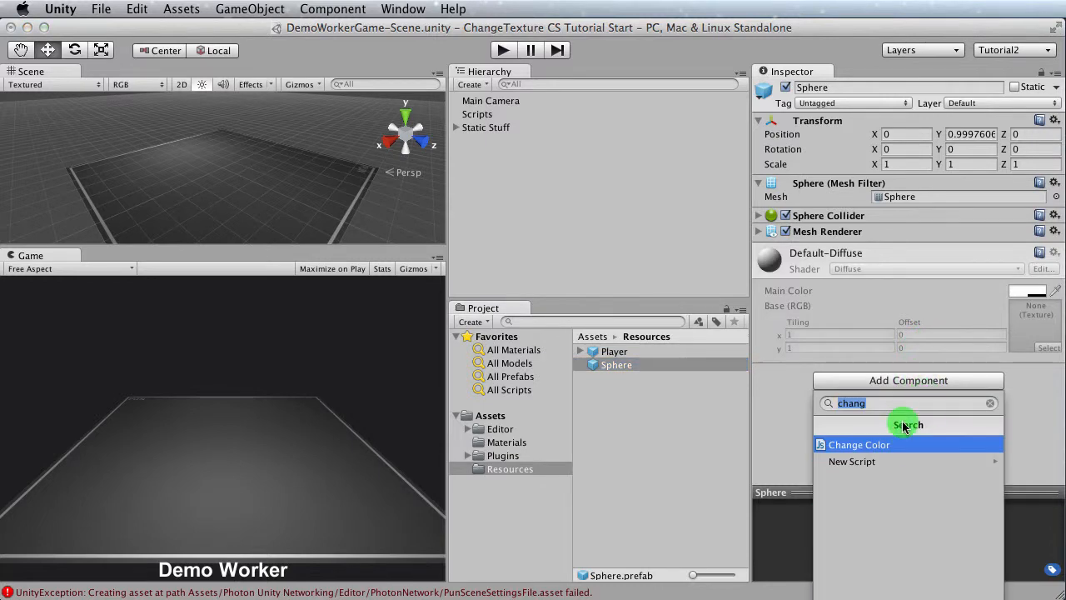
pyautogui.write('char')
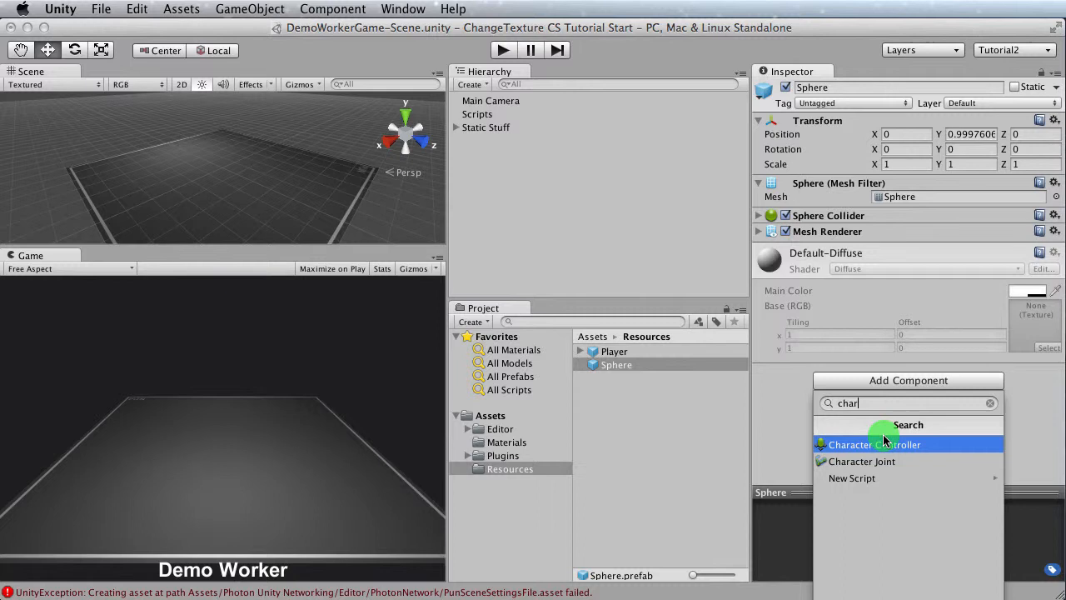
pyautogui.click(875, 443)
pyautogui.write('third')
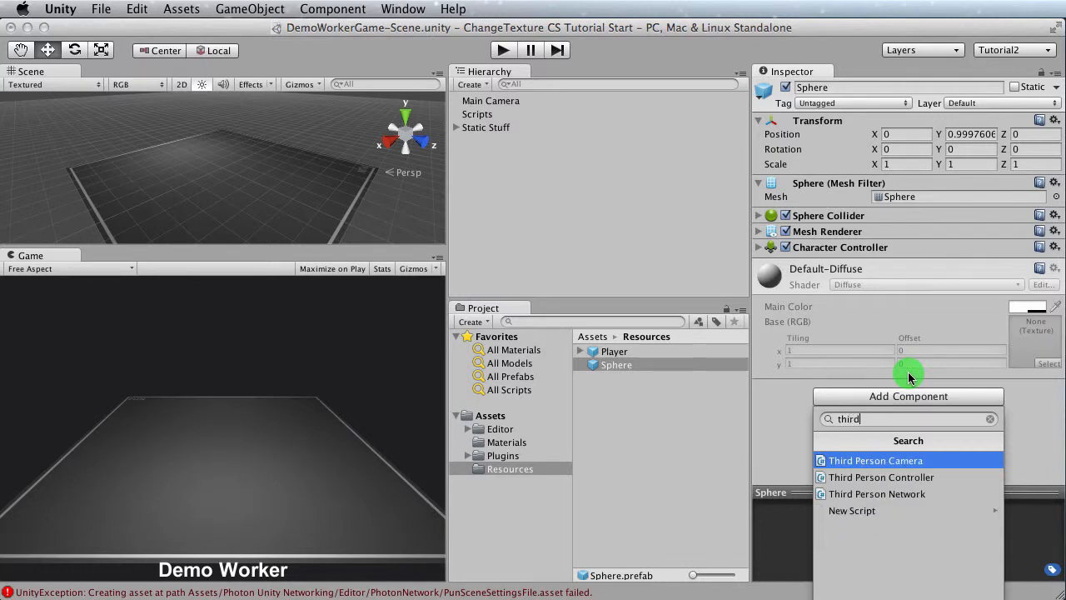
pyautogui.moveTo(896, 477)
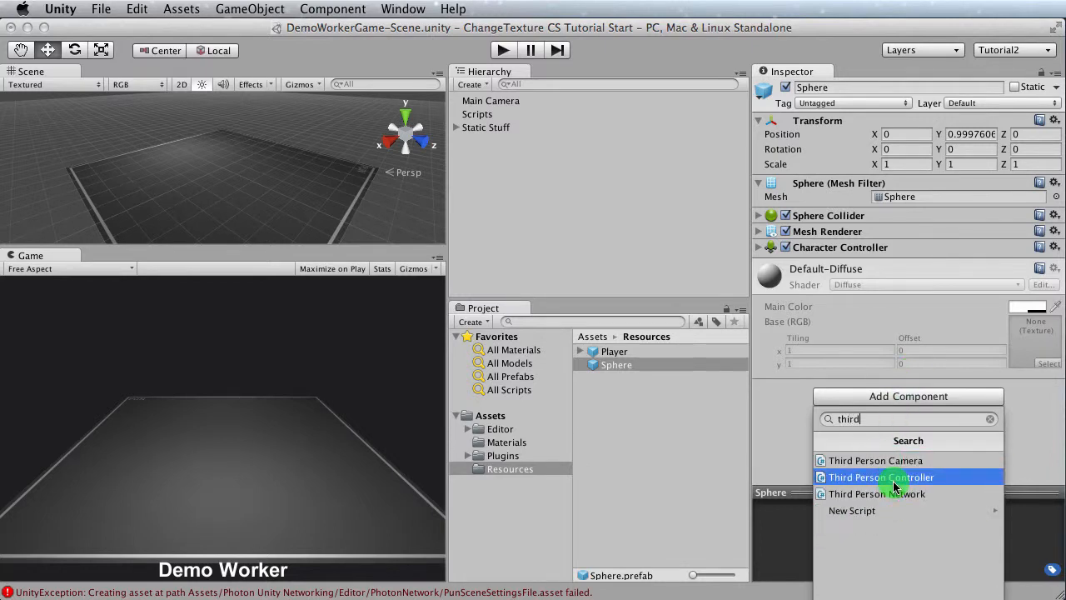
pyautogui.click(881, 476)
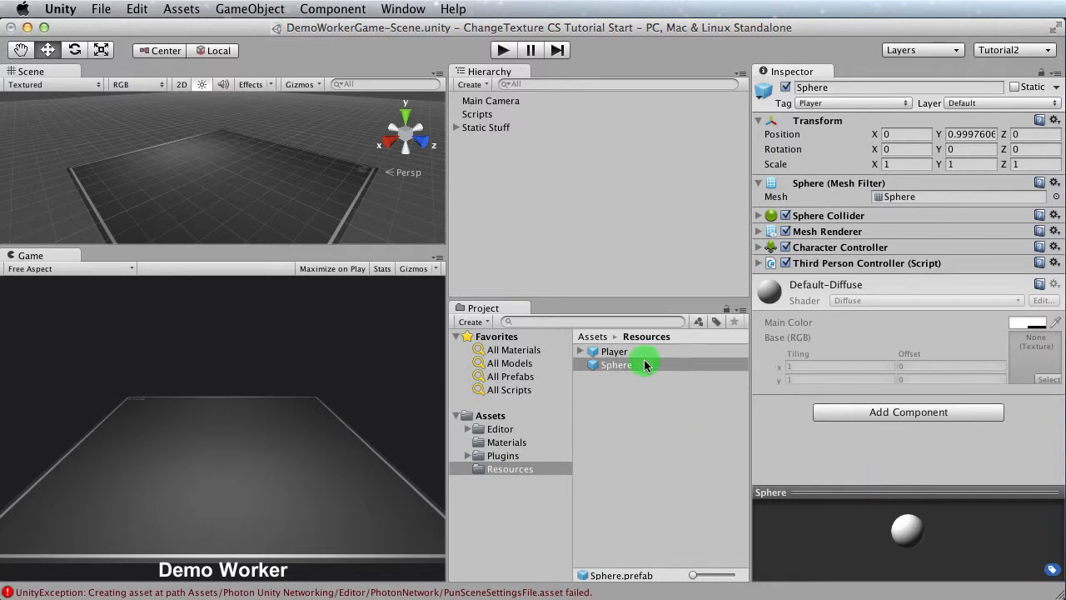
pyautogui.moveTo(641, 359)
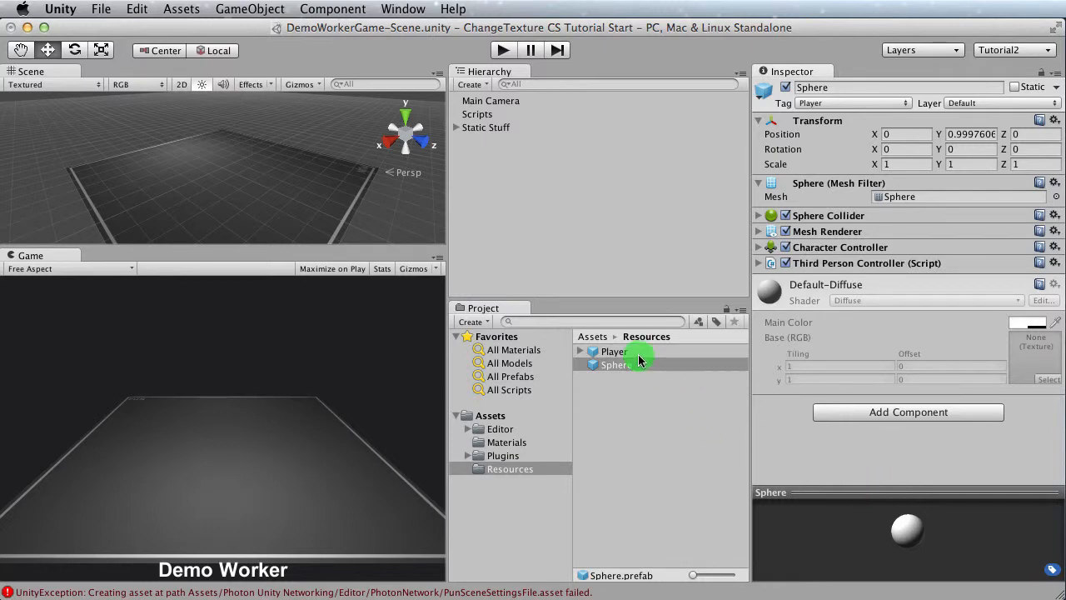
# - Add the Third Person Camera to the Sphere prefab, checking against the Player prefab
pyautogui.click(612, 349)
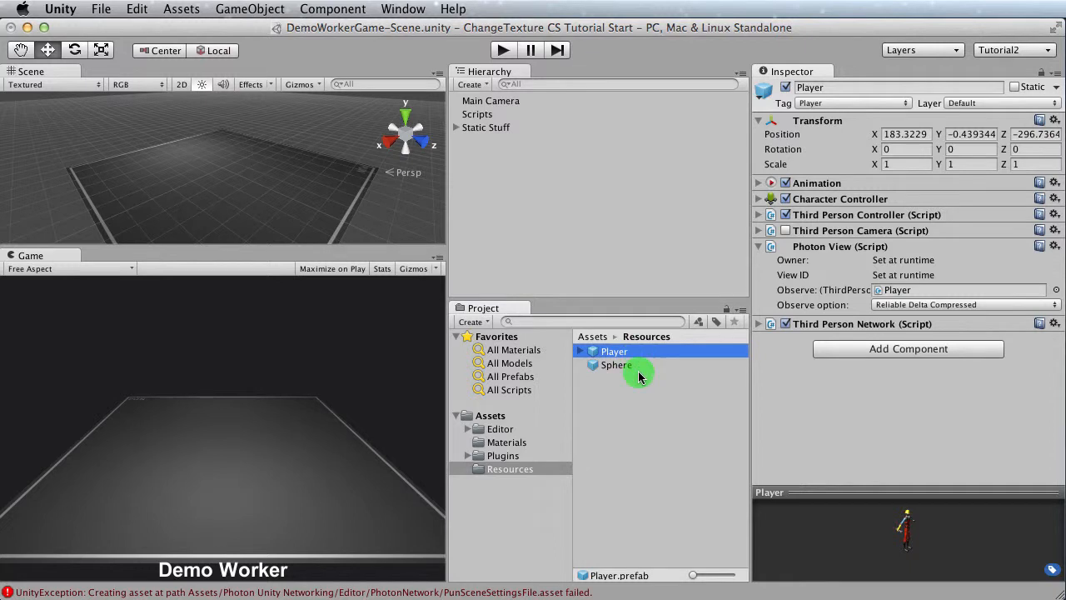
pyautogui.click(907, 412)
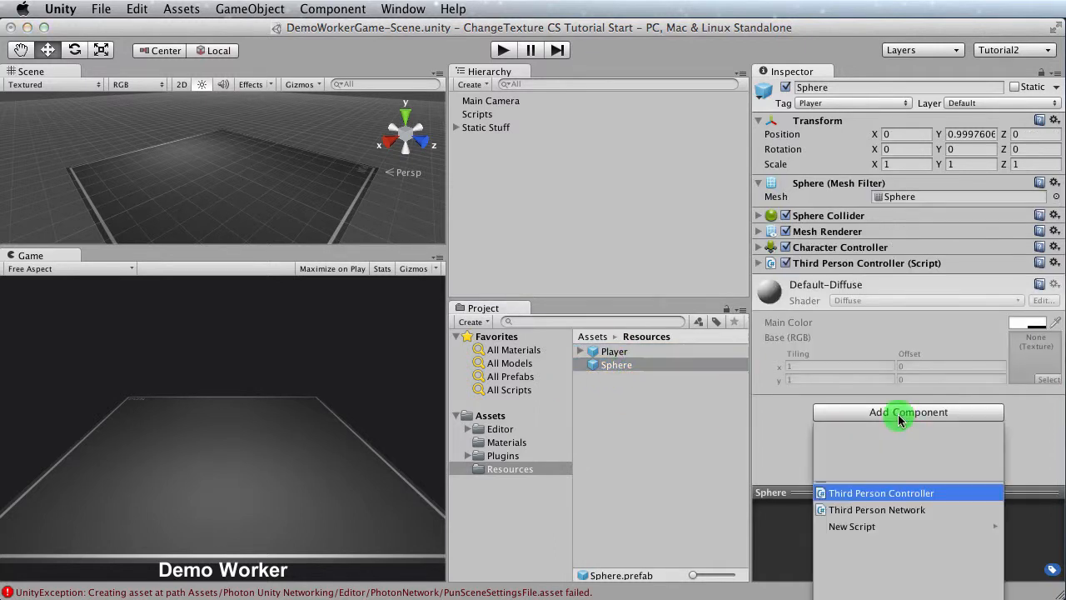
pyautogui.write('third')
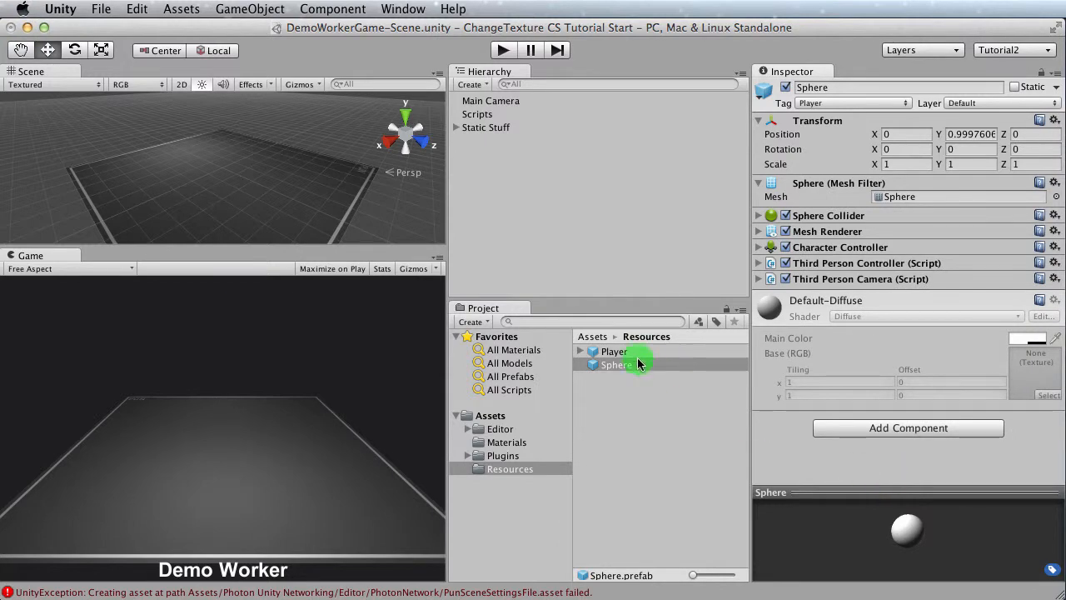
pyautogui.click(613, 350)
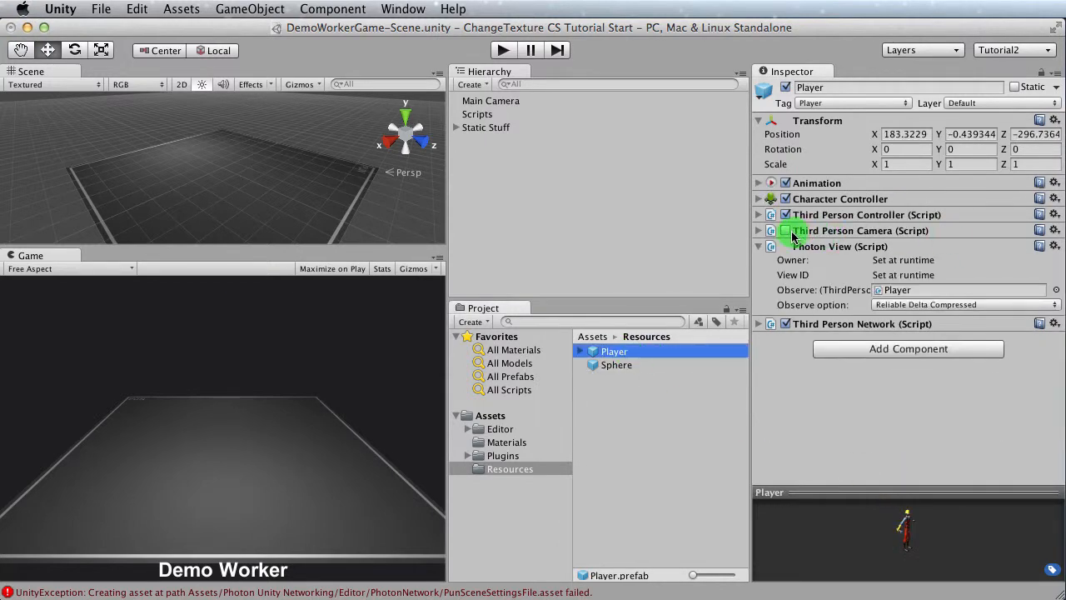
pyautogui.click(616, 365)
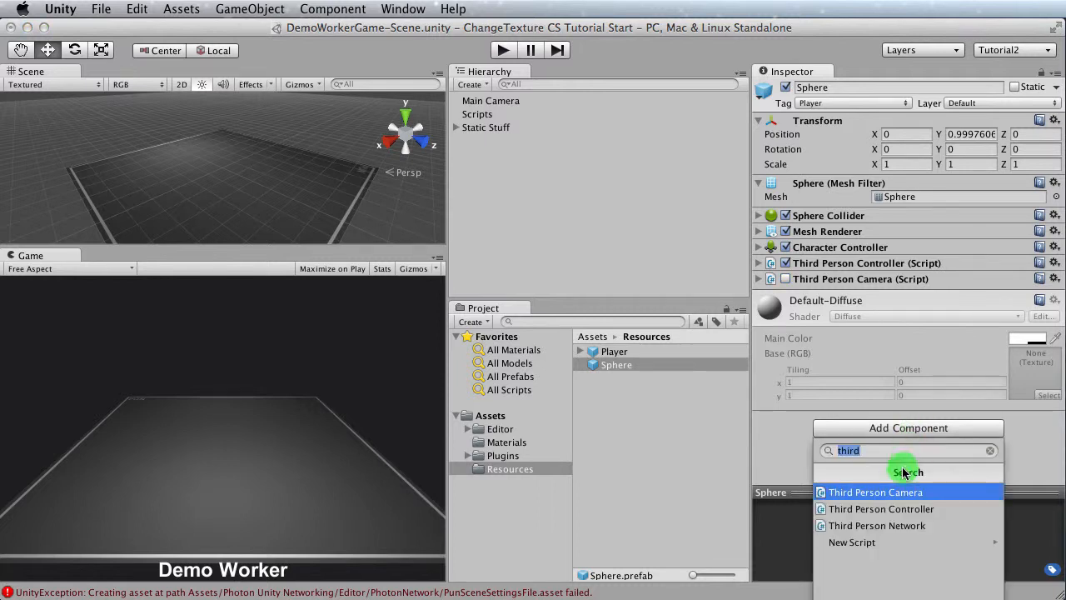
pyautogui.moveTo(876, 524)
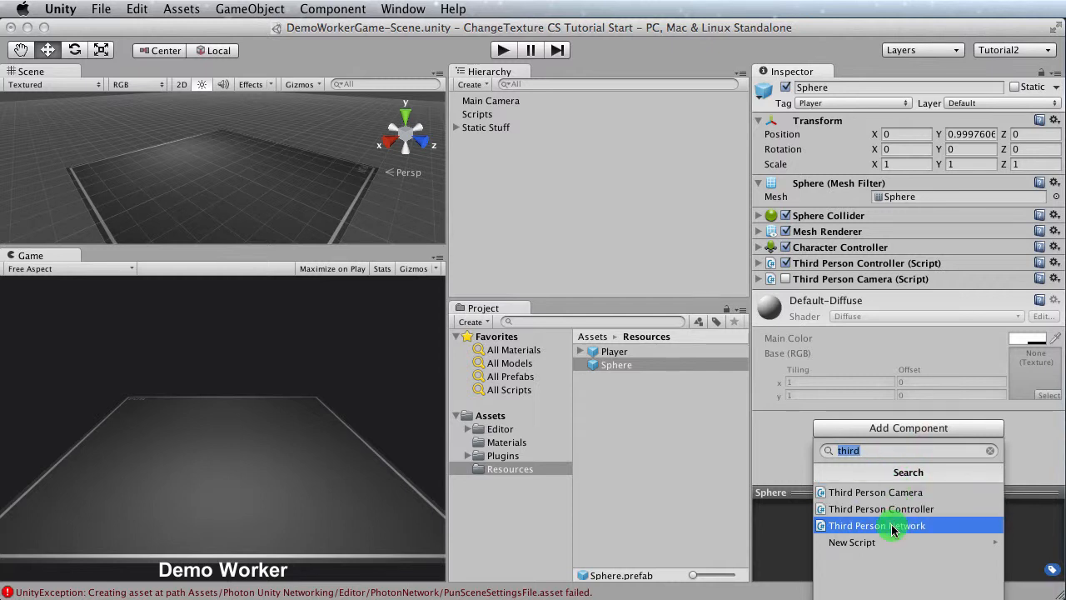
# - Add Third Person Network and Photon View components to the Sphere prefab
pyautogui.click(875, 525)
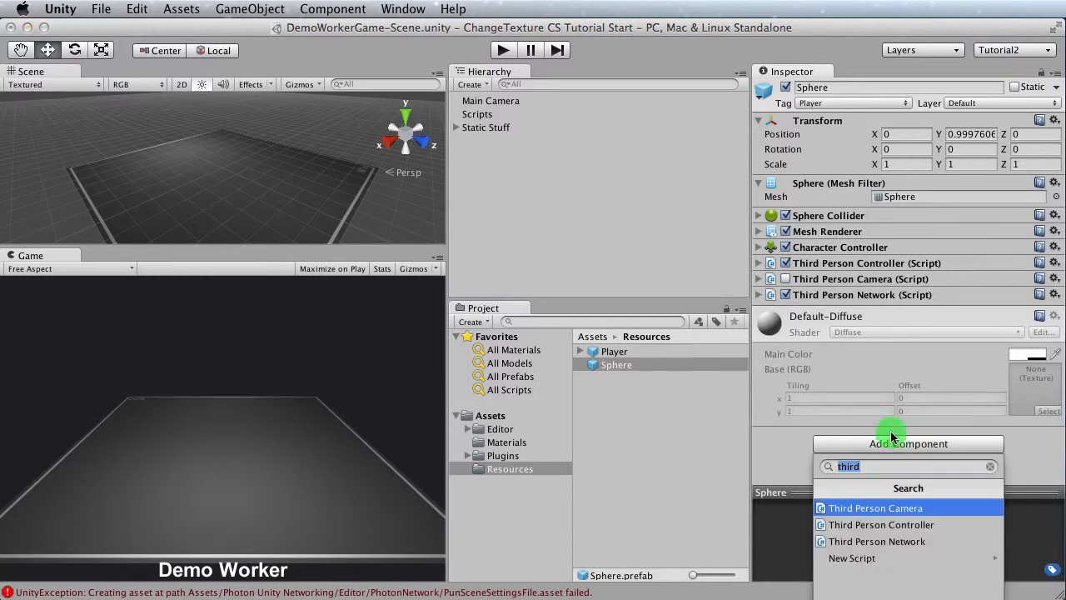
pyautogui.write('photon')
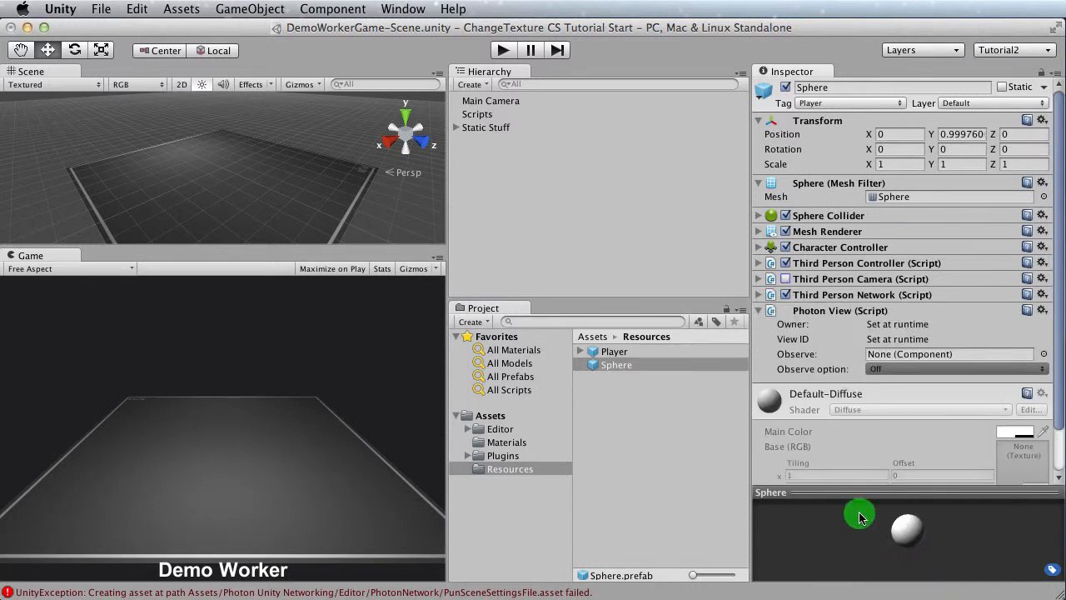
pyautogui.moveTo(814, 316)
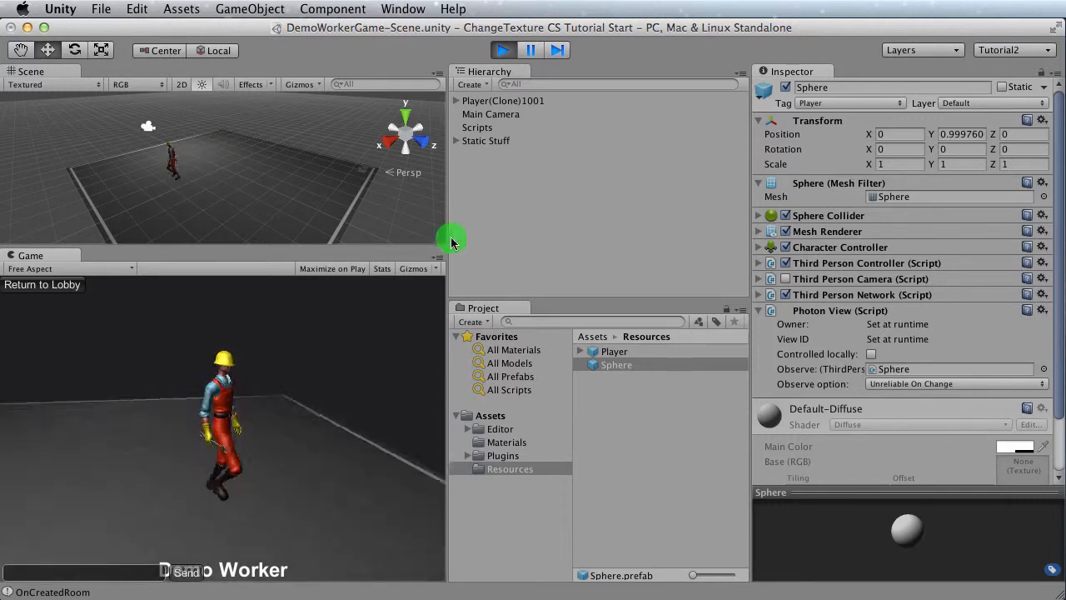
# - Review the Sphere prefab's full component set and return the editor to edit mode
pyautogui.click(502, 50)
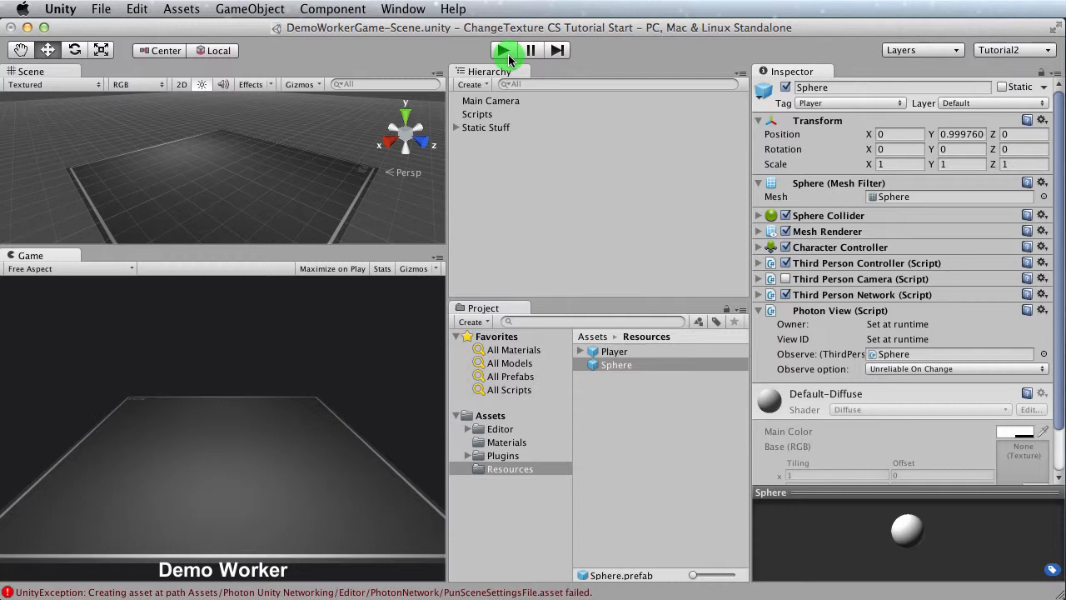
pyautogui.moveTo(584, 156)
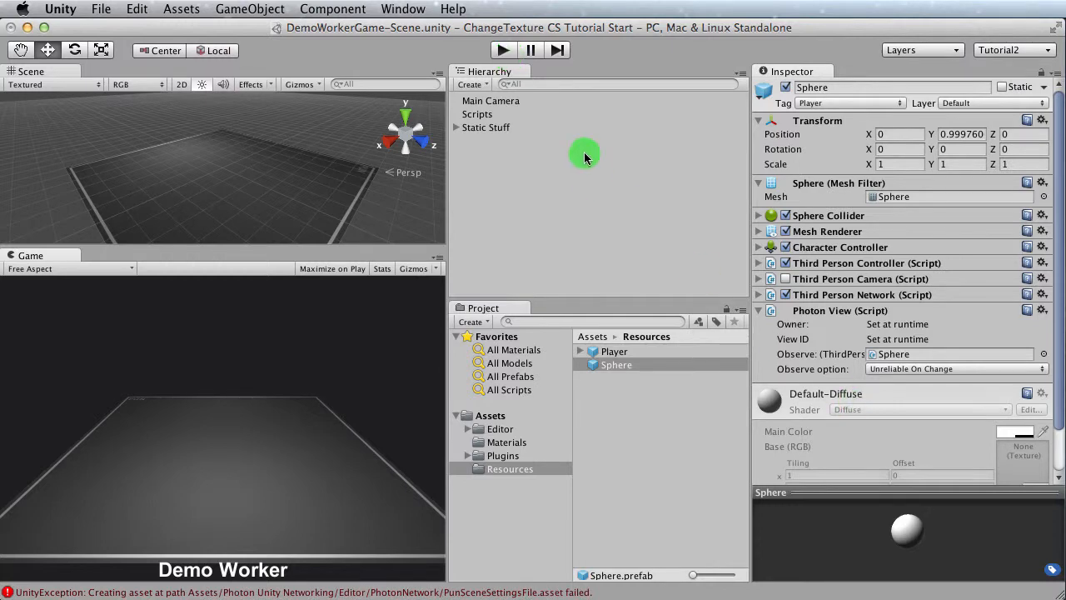
# - Test-run the game with Sphere as the Scripts player prefab, create myRoom, then stop play
pyautogui.click(477, 113)
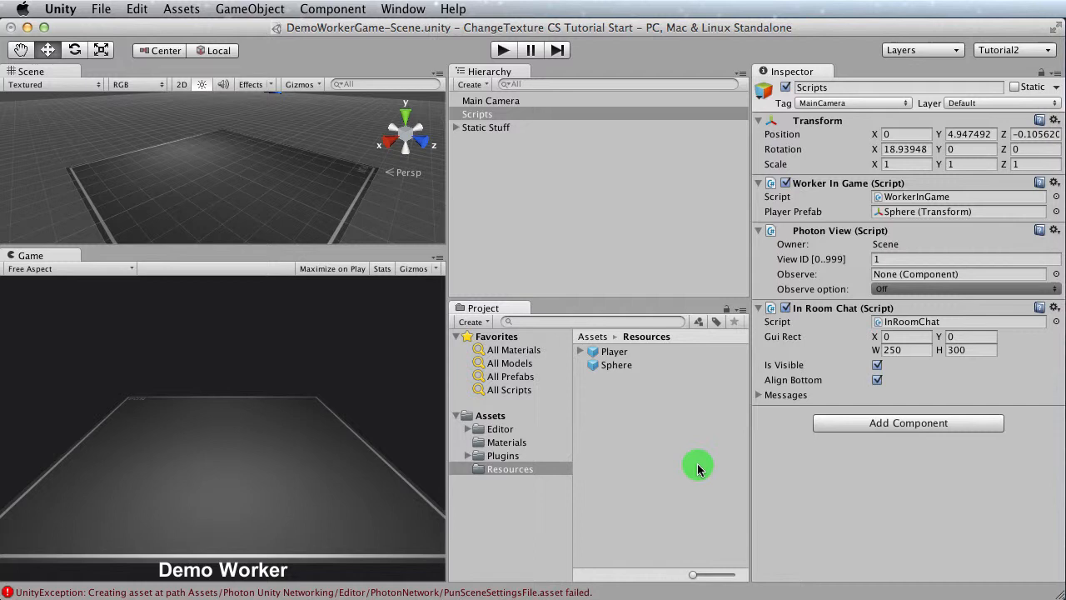
pyautogui.click(503, 50)
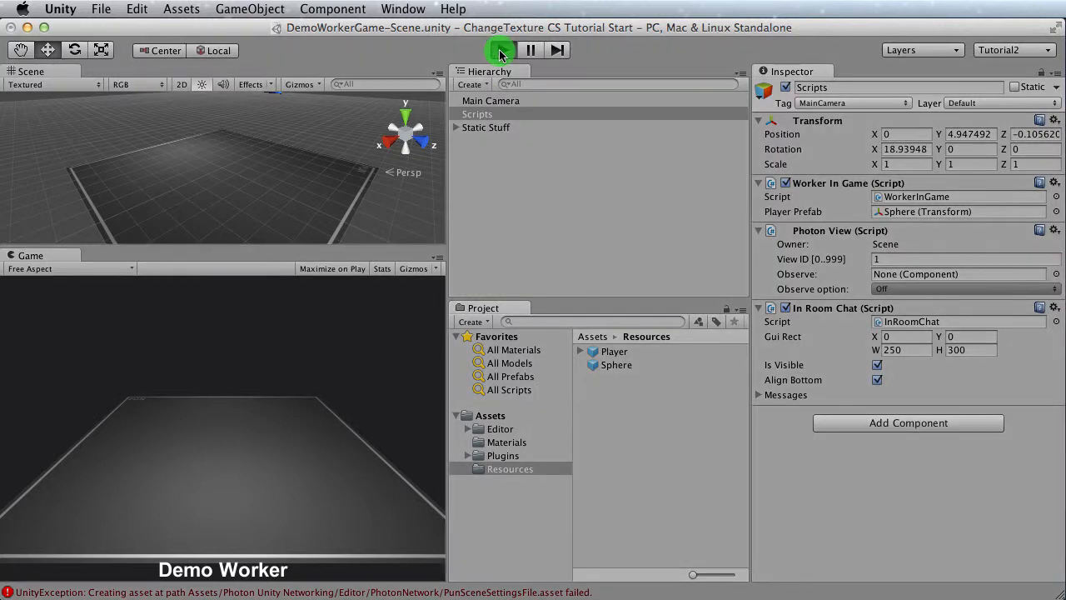
pyautogui.click(500, 50)
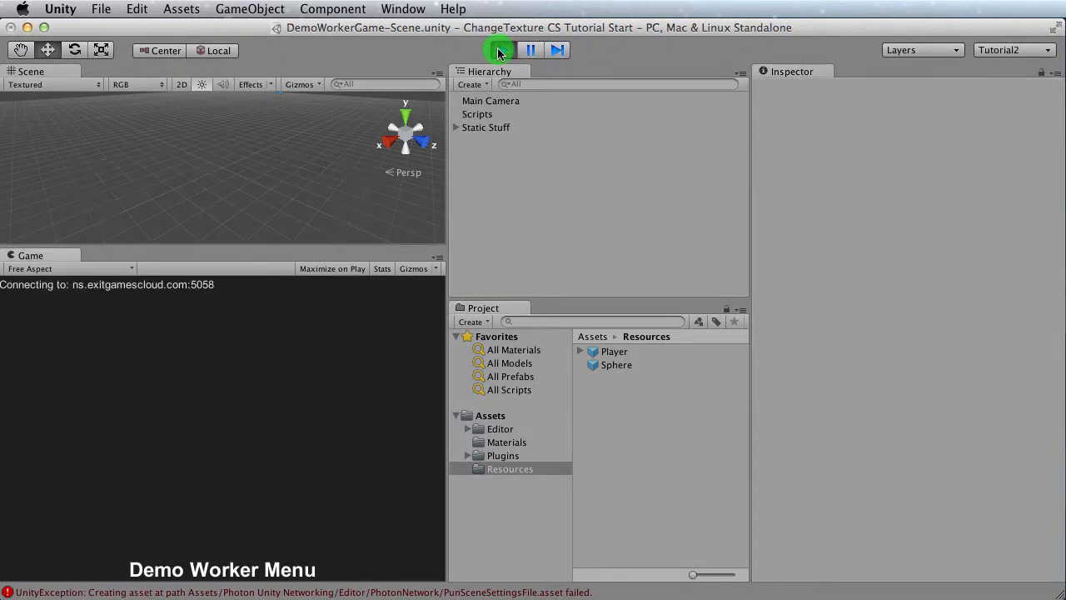
pyautogui.click(499, 50)
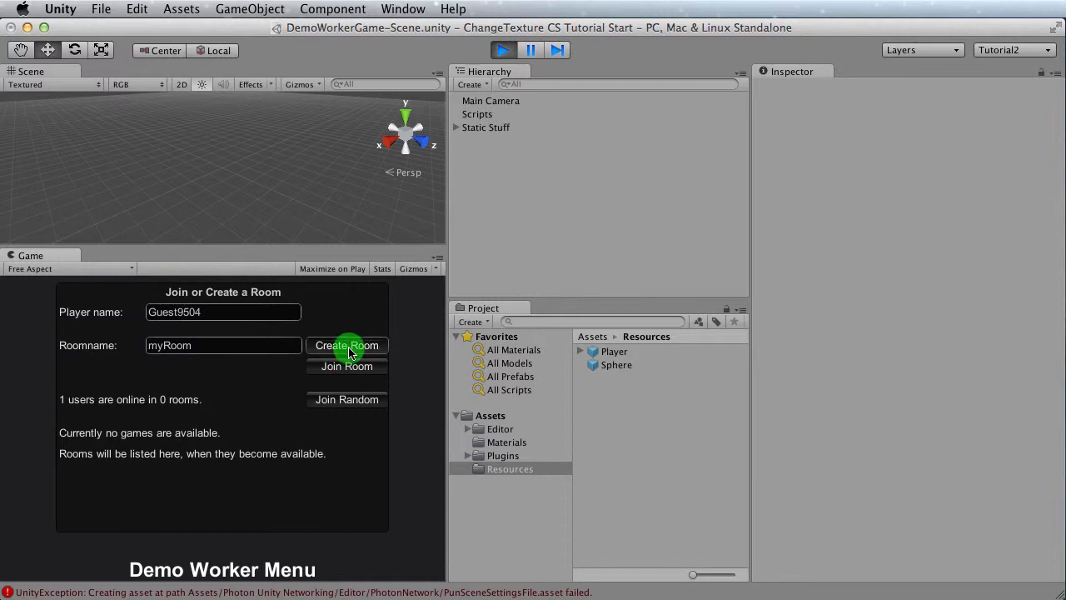
pyautogui.click(346, 345)
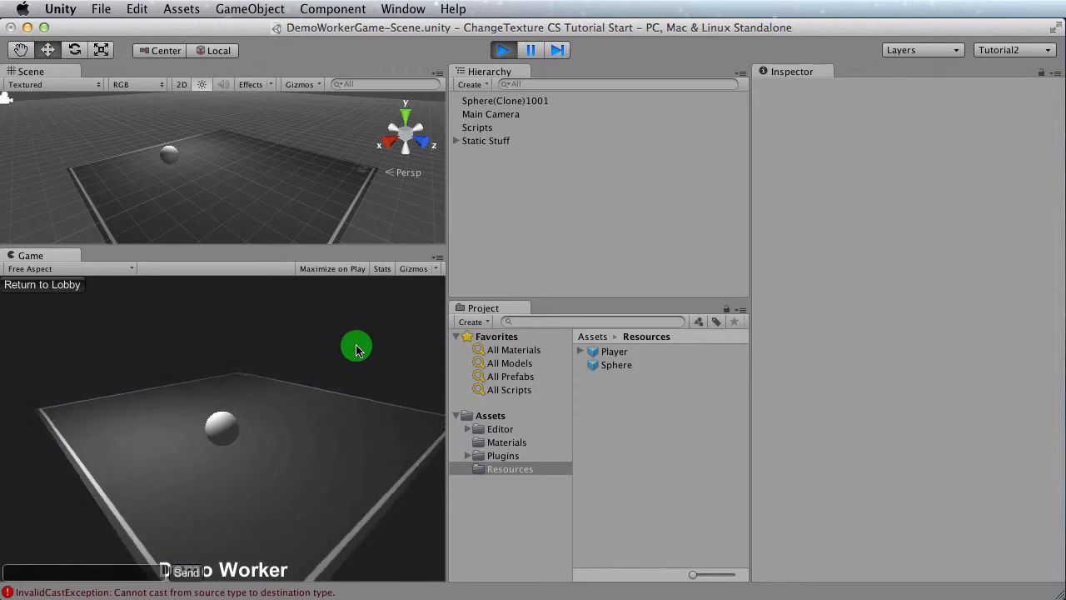
pyautogui.click(476, 113)
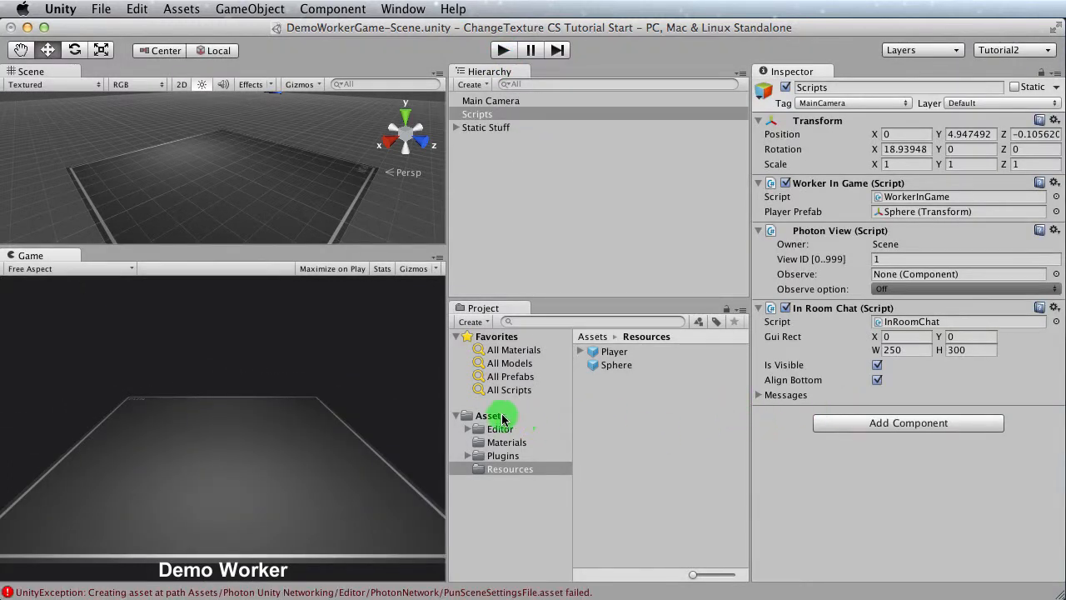
# - Preview the eskimo_05 and pinguine_03 textures in Assets, then return to the Resources folder
pyautogui.click(626, 443)
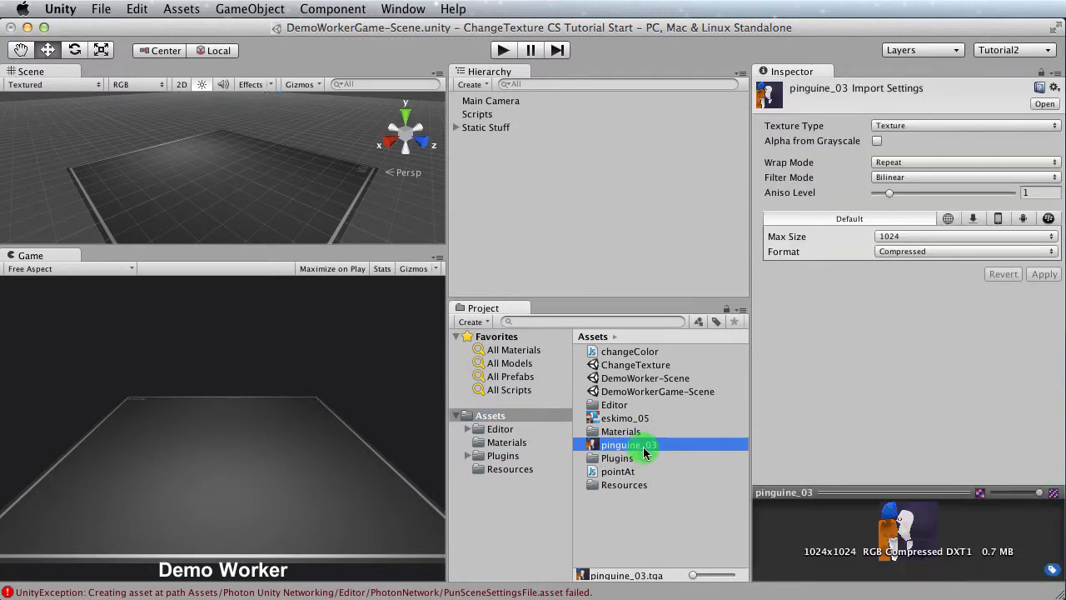
pyautogui.click(623, 416)
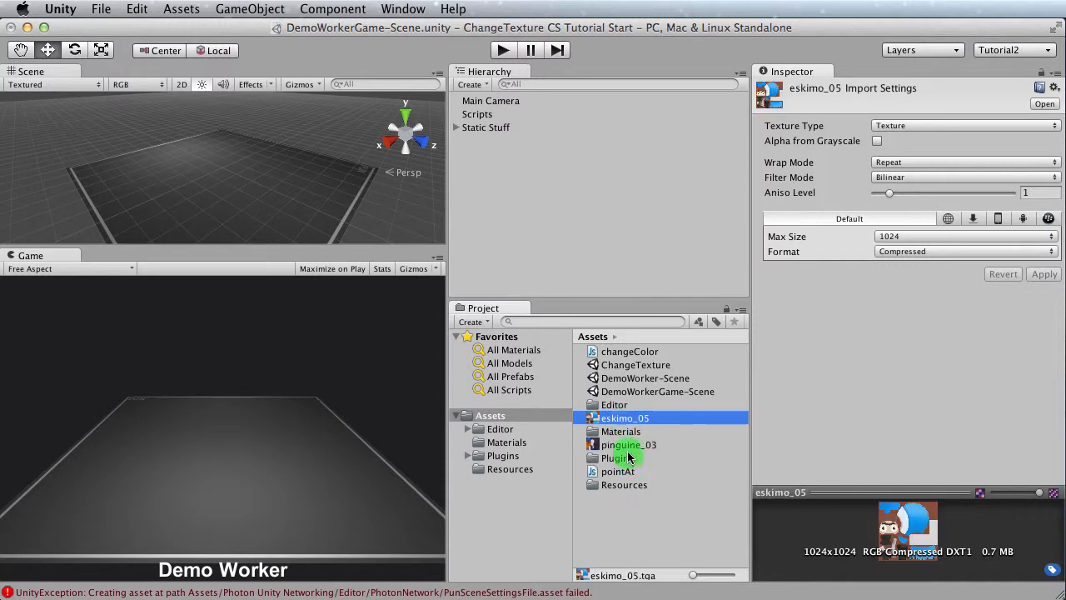
pyautogui.click(630, 443)
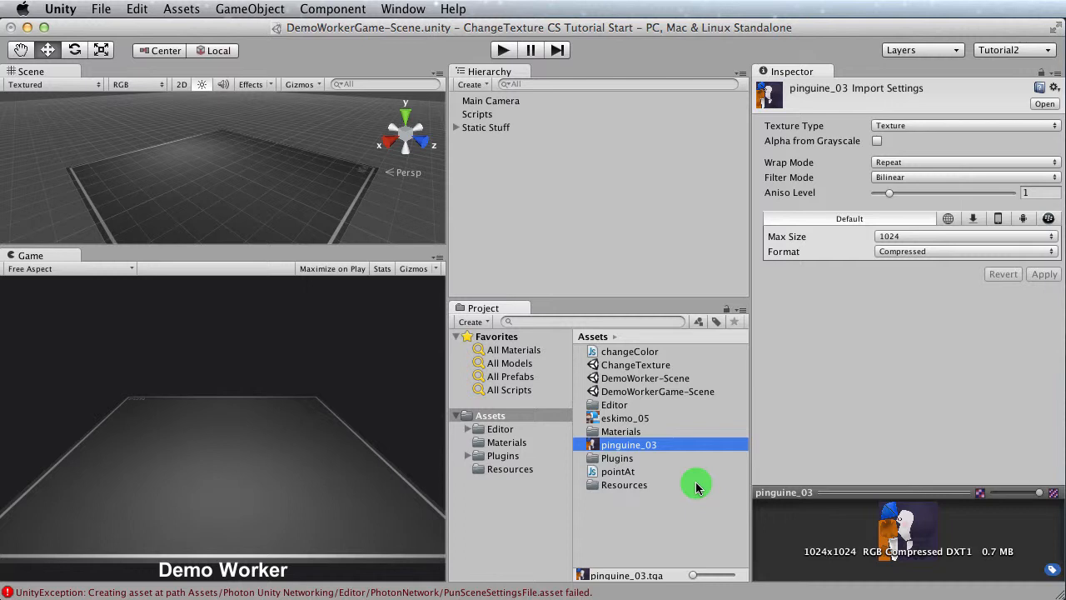
pyautogui.click(510, 468)
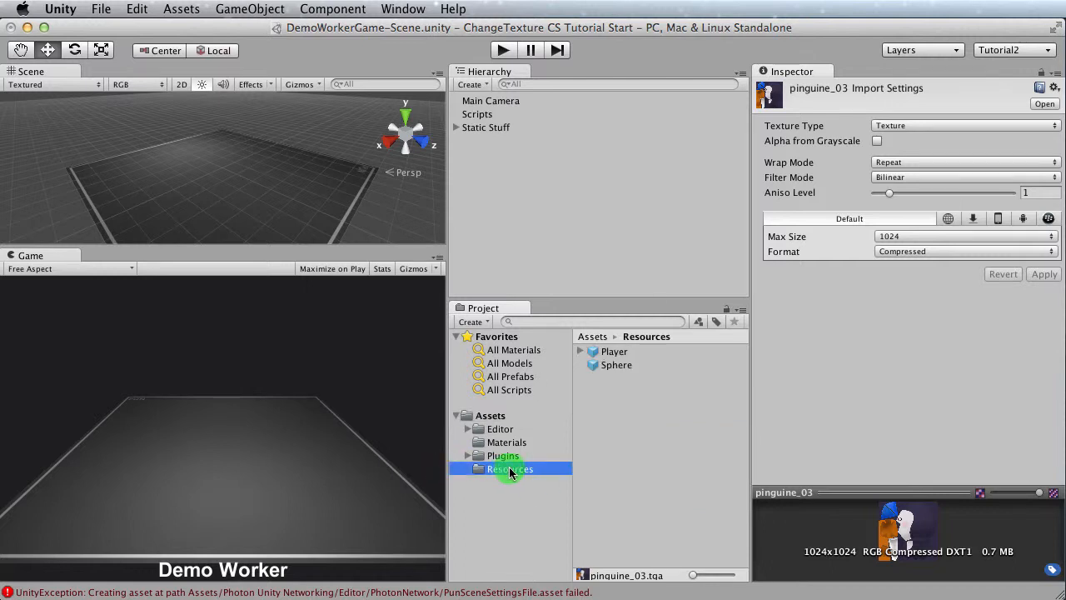
# - Attach a new C# script named ChangeTexture to the Sphere prefab via Add Component
pyautogui.click(617, 365)
pyautogui.write('photon')
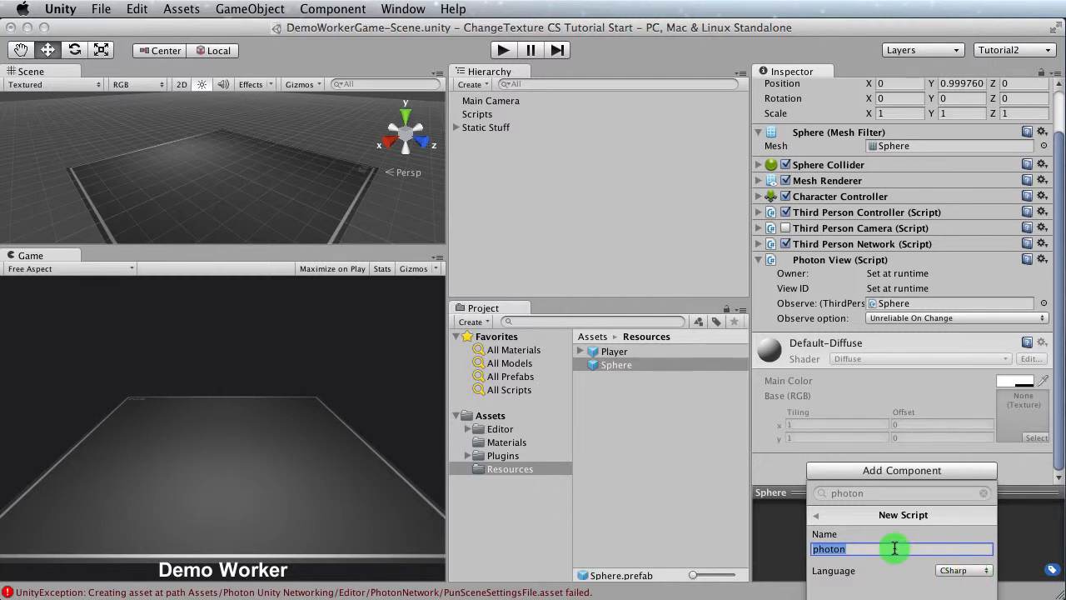
pyautogui.write('Change')
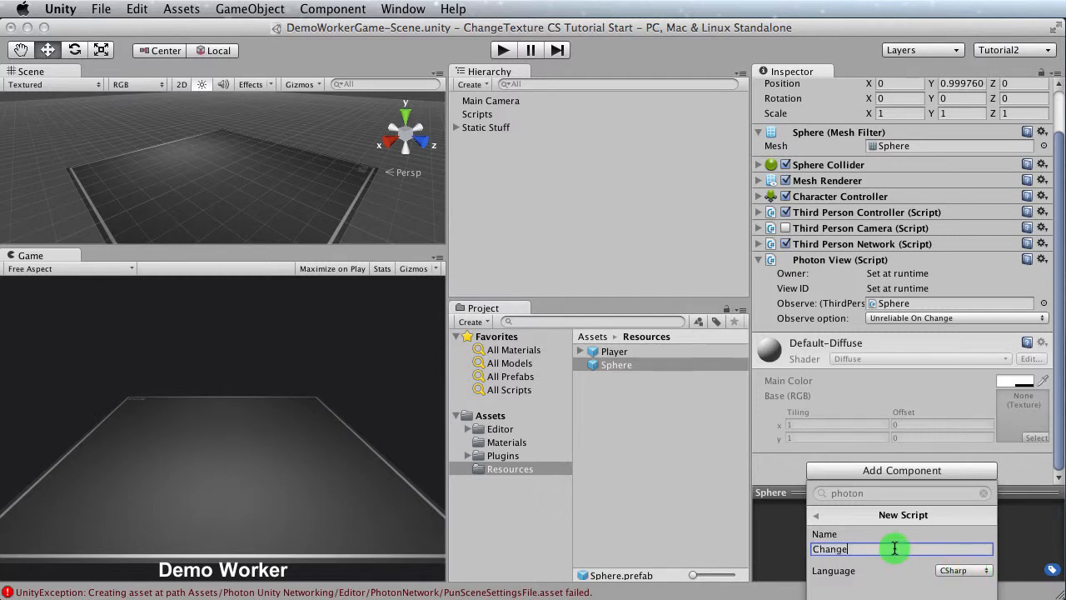
pyautogui.write('Texture')
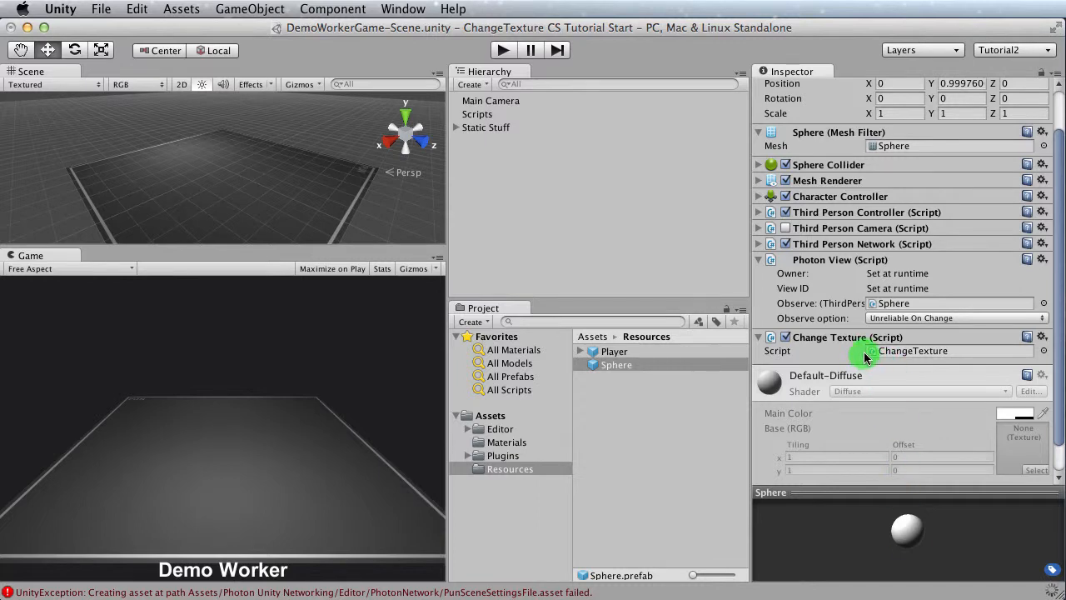
pyautogui.moveTo(922, 353)
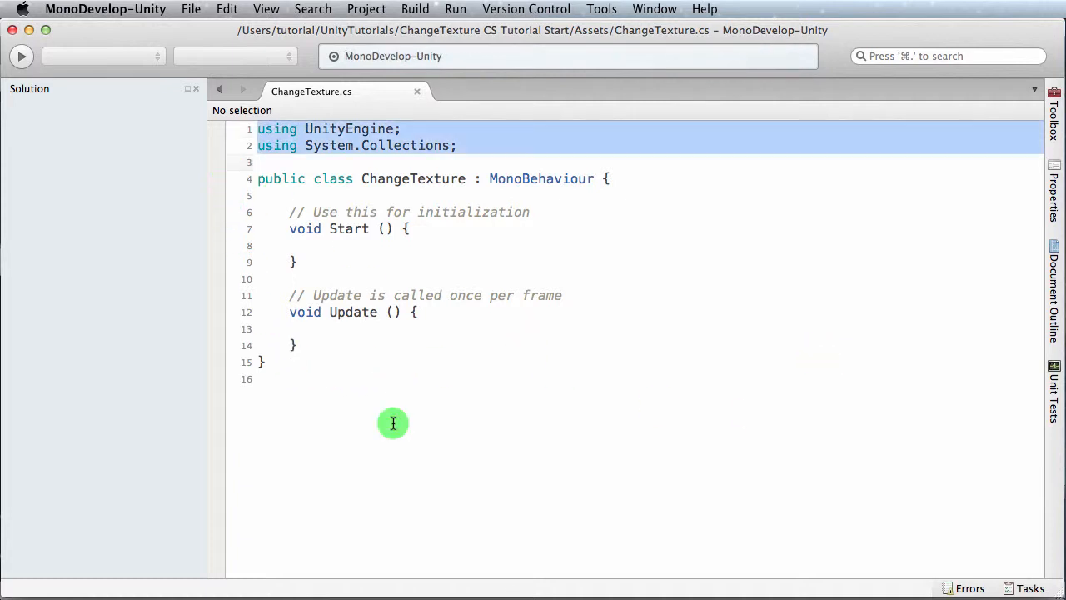
# - Remove the Start method and comment the class's closing brace as //ChangeTexture
pyautogui.click(399, 393)
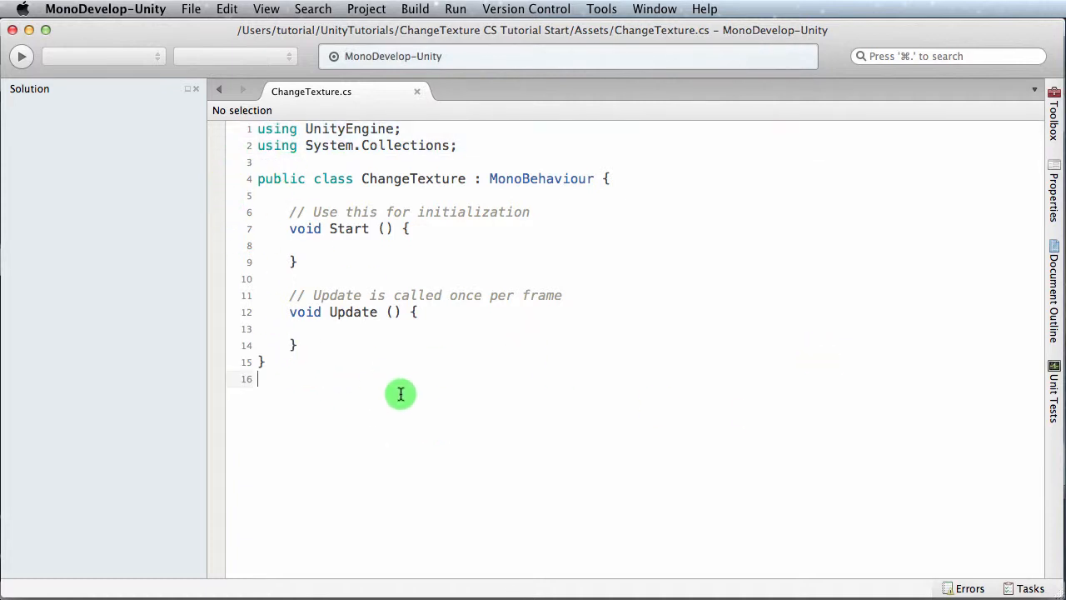
pyautogui.moveTo(413, 400)
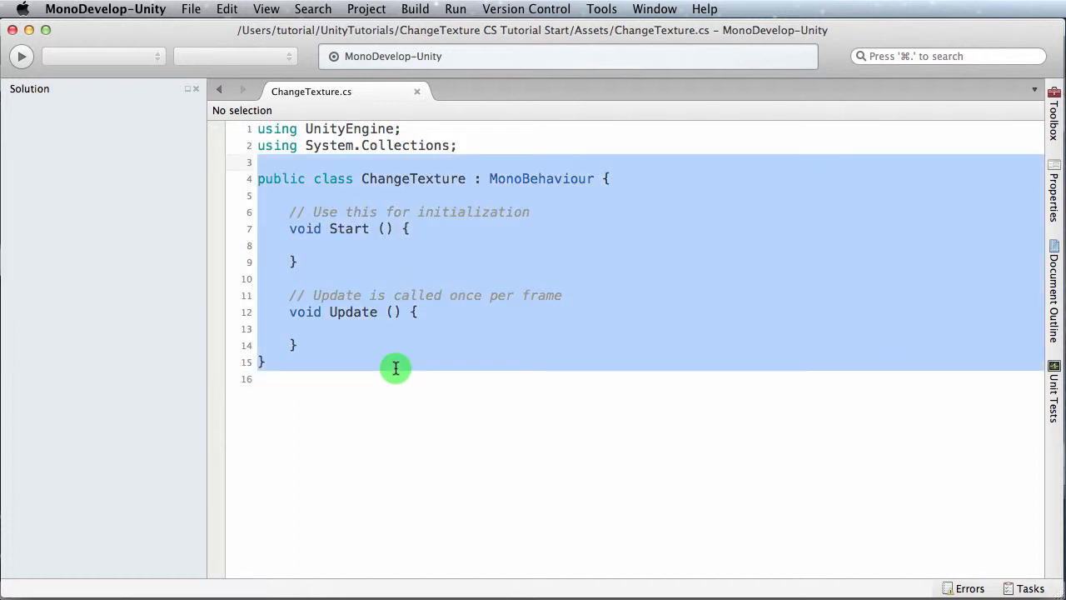
pyautogui.moveTo(414, 365)
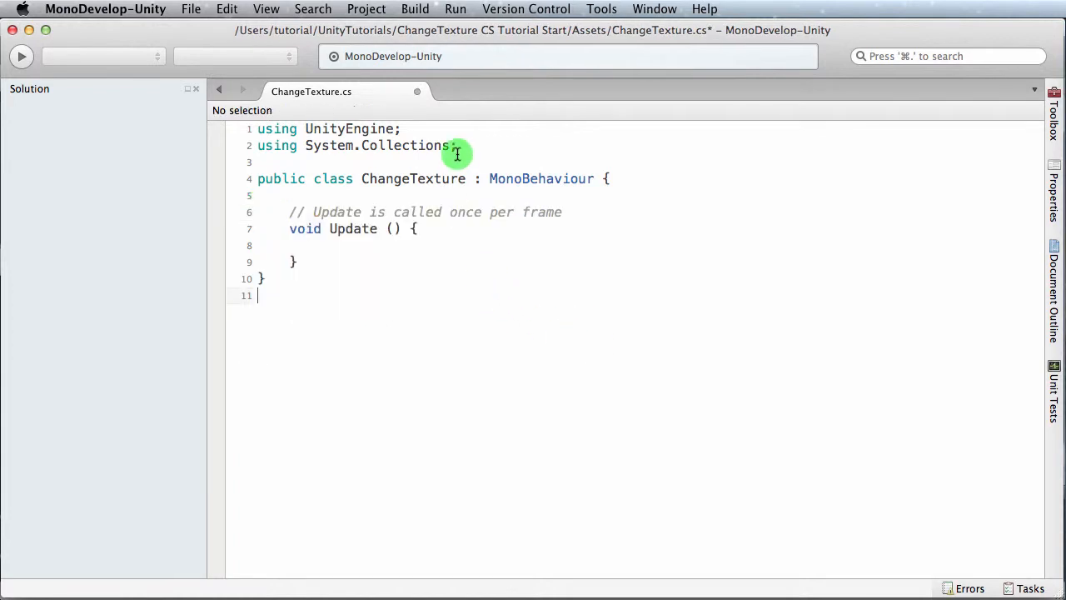
pyautogui.doubleClick(413, 178)
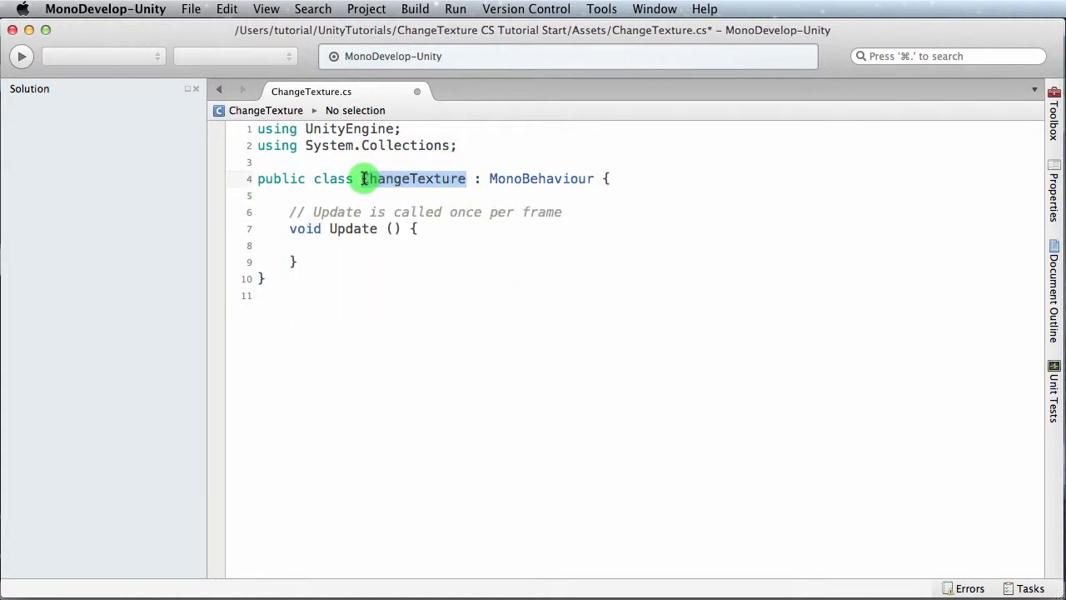
pyautogui.click(314, 278)
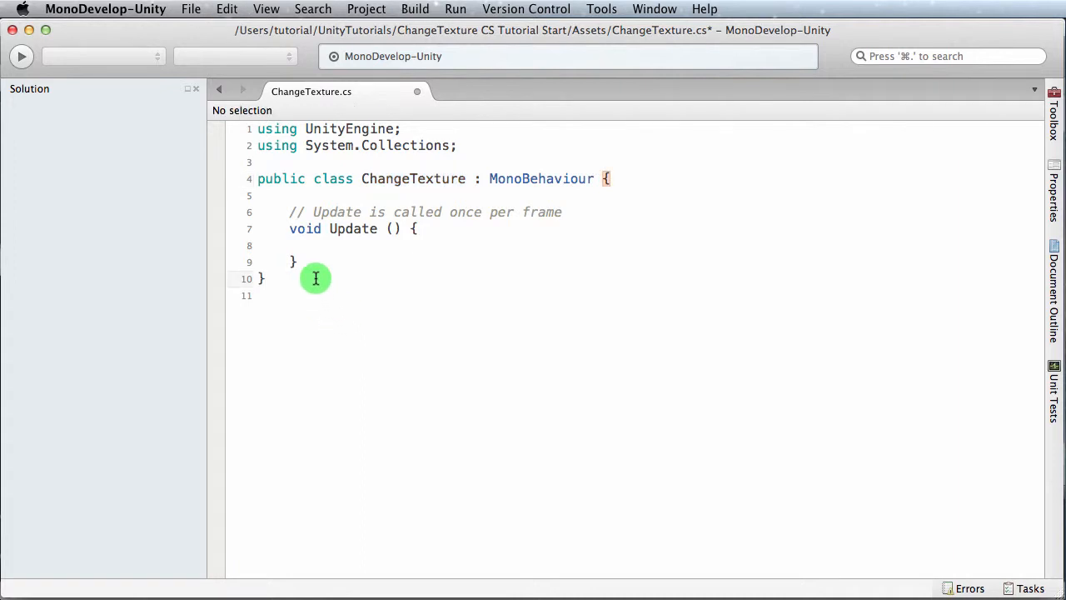
pyautogui.write('//')
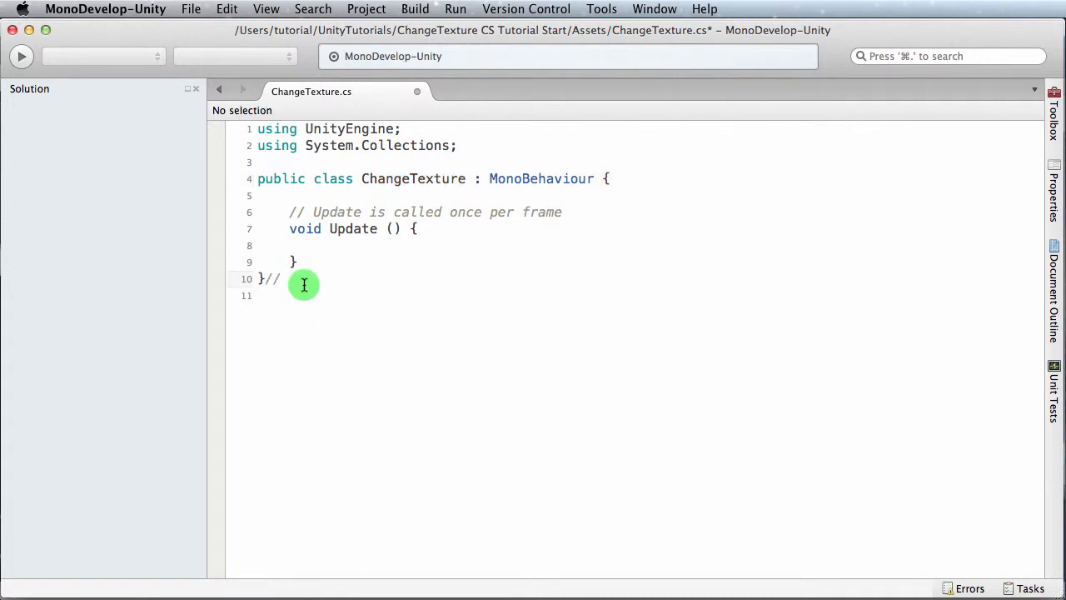
pyautogui.write('ChangeTexture')
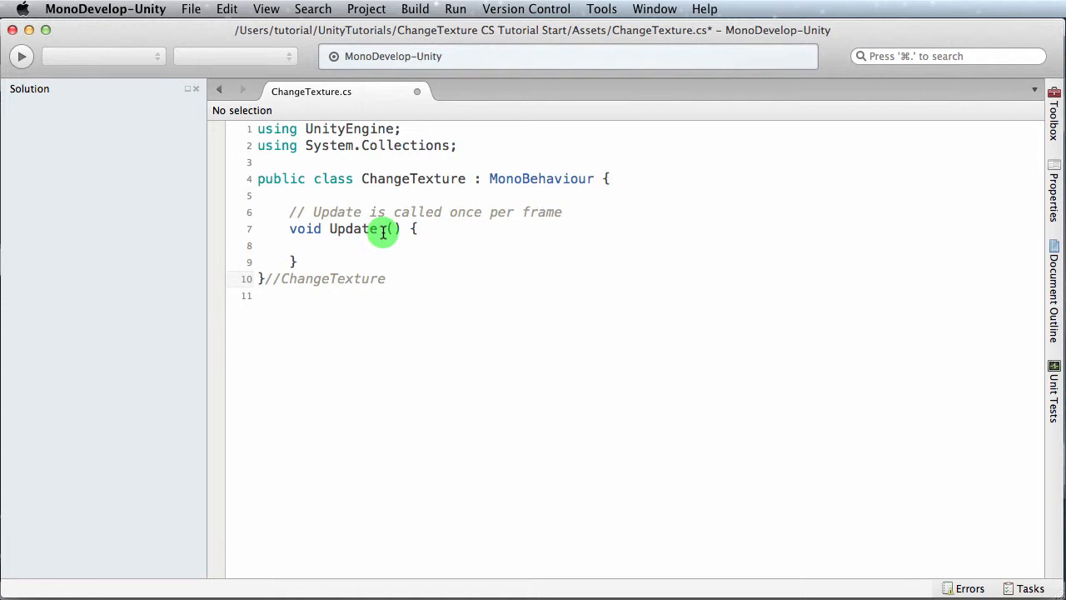
pyautogui.doubleClick(353, 228)
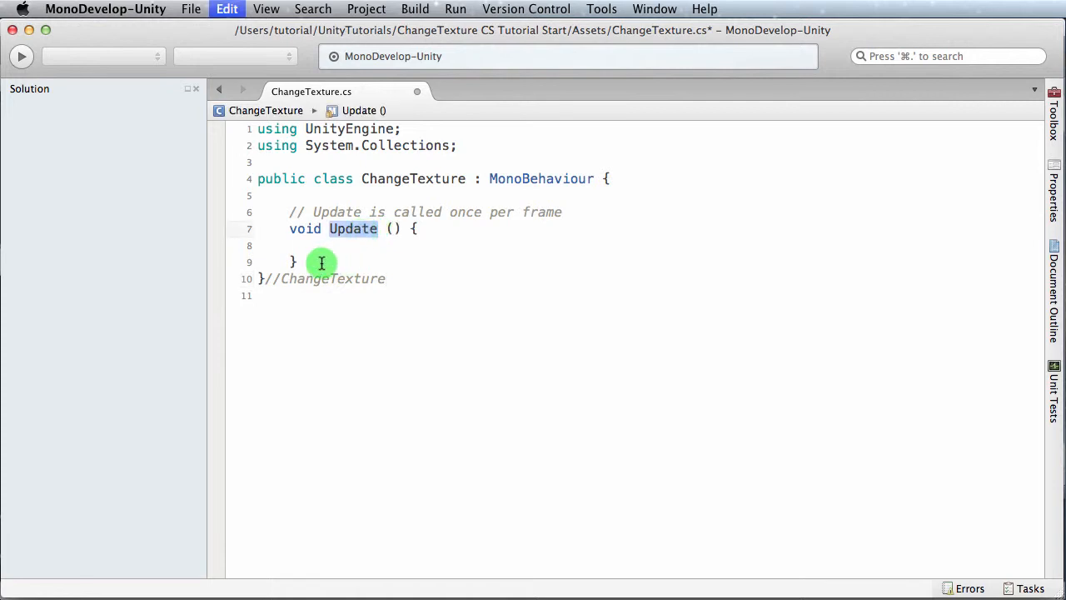